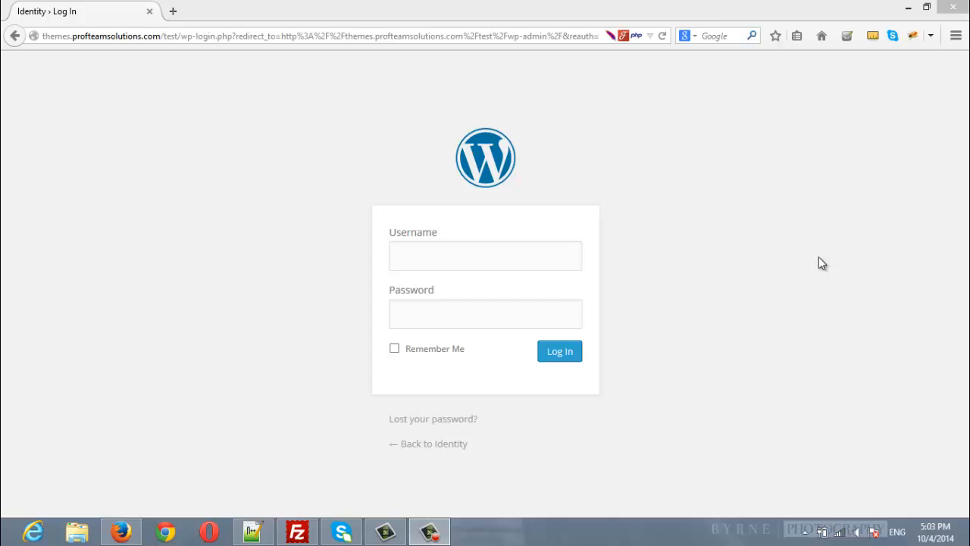
# - Log in with the username and password to reach the Identity site's Dashboard
pyautogui.write('a')
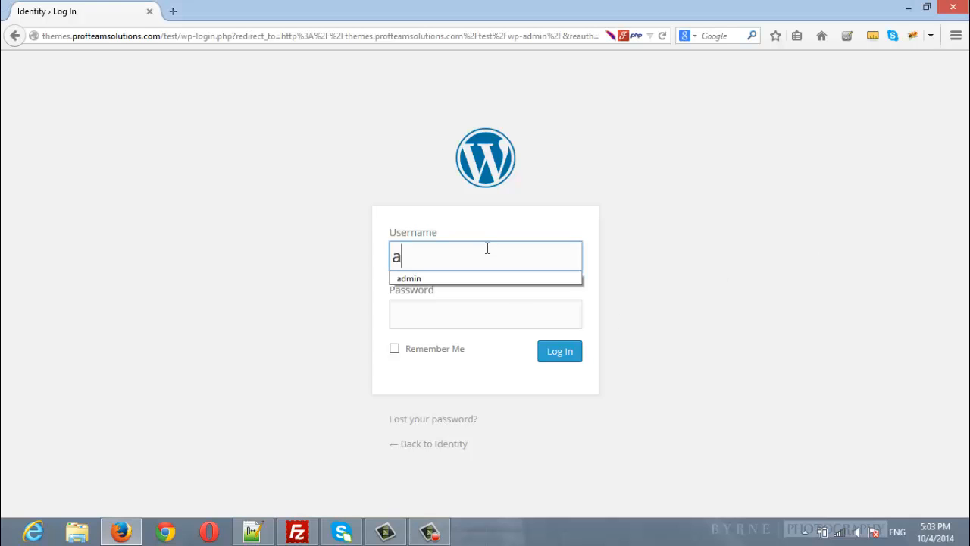
pyautogui.write('•••')
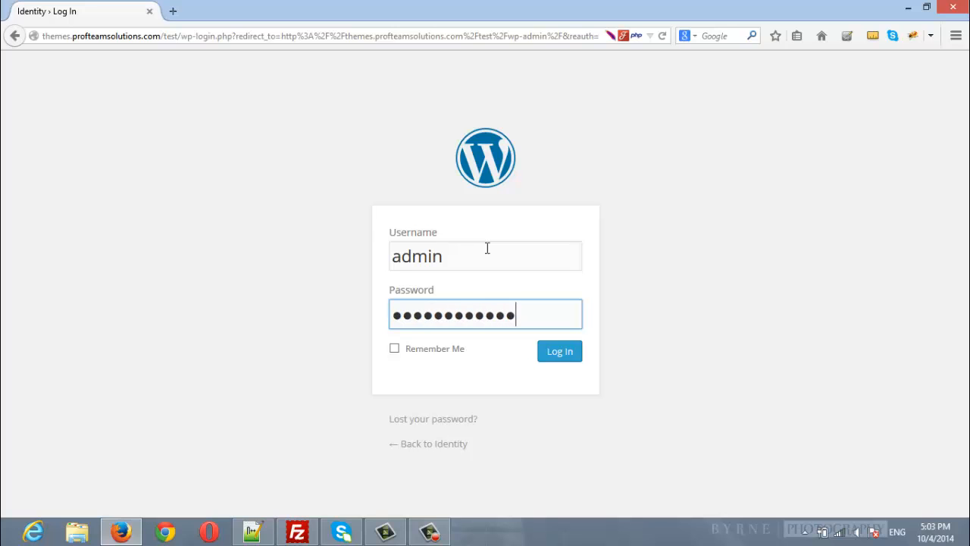
pyautogui.click(559, 352)
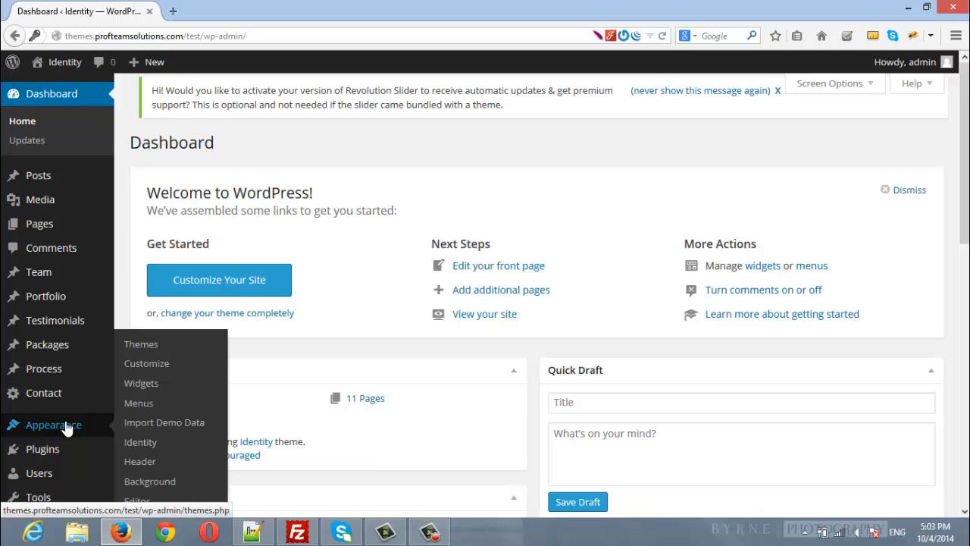
pyautogui.moveTo(113, 439)
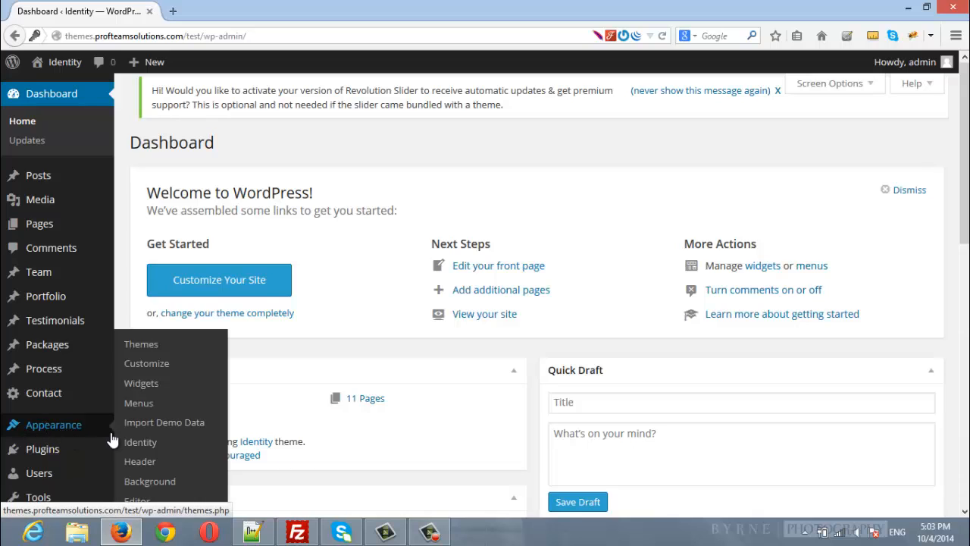
# - Review the identity menu's custom-link structure and Menu Settings under Appearance > Menus
pyautogui.click(138, 403)
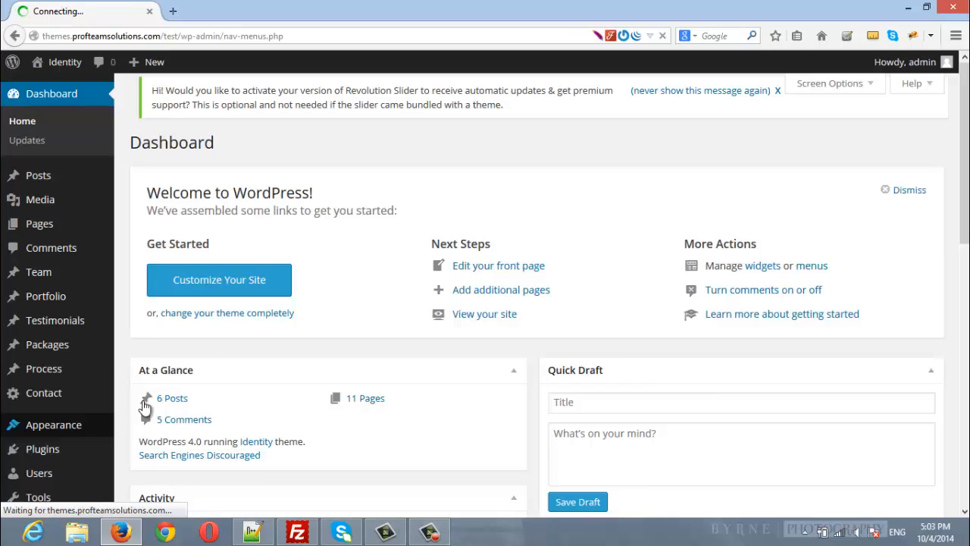
pyautogui.click(24, 156)
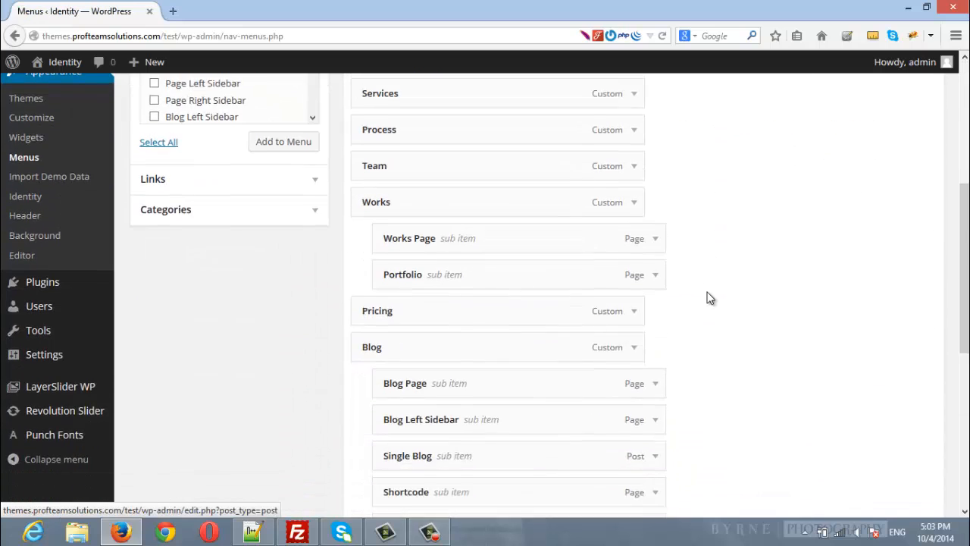
pyautogui.scroll(-3)
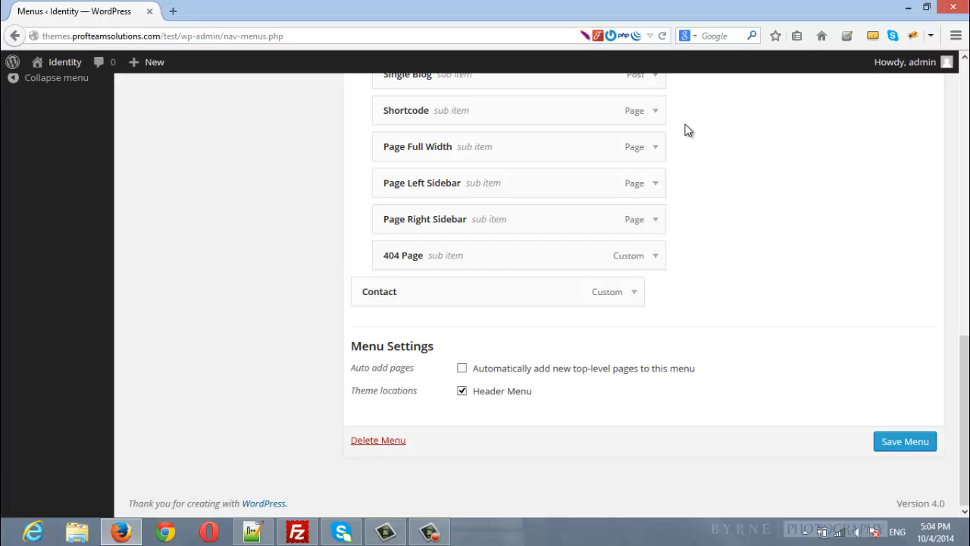
pyautogui.moveTo(477, 403)
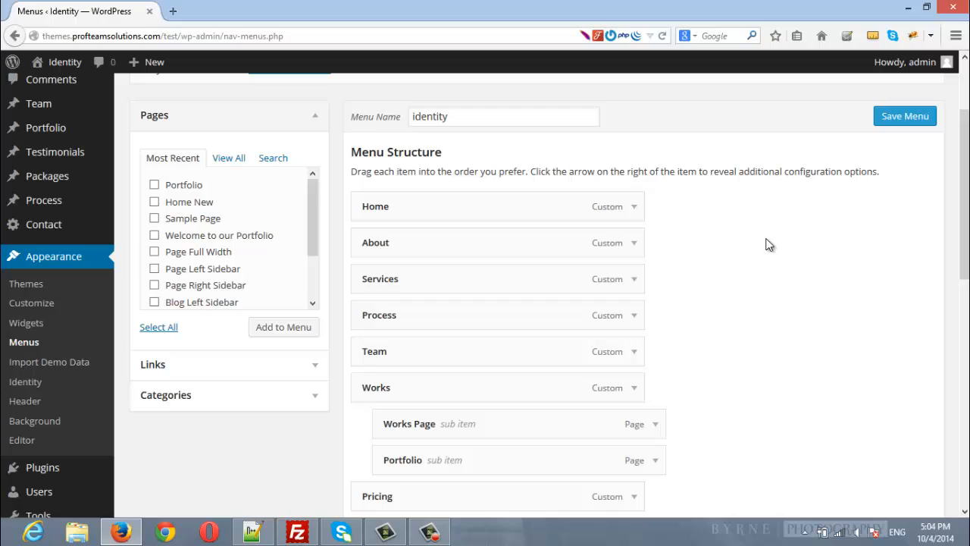
pyautogui.moveTo(476, 350)
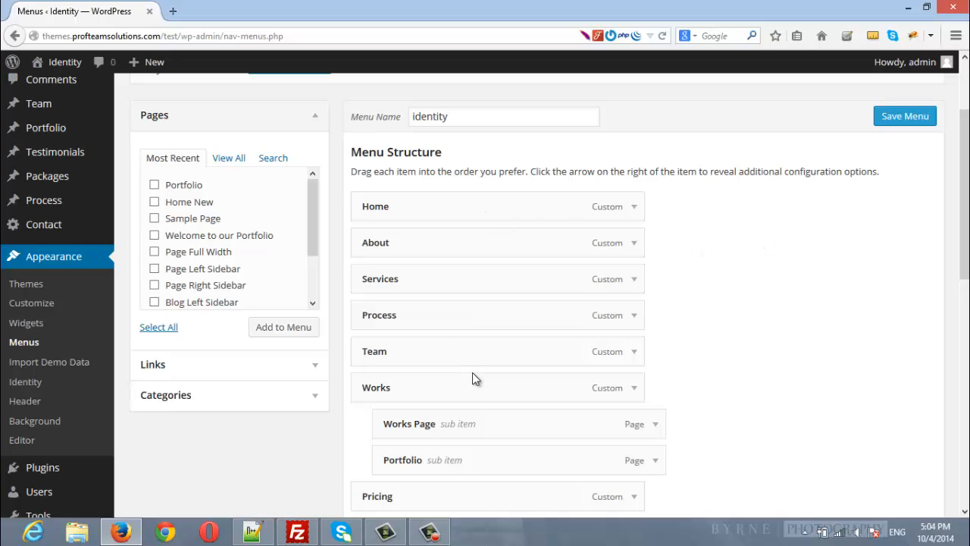
pyautogui.scroll(3)
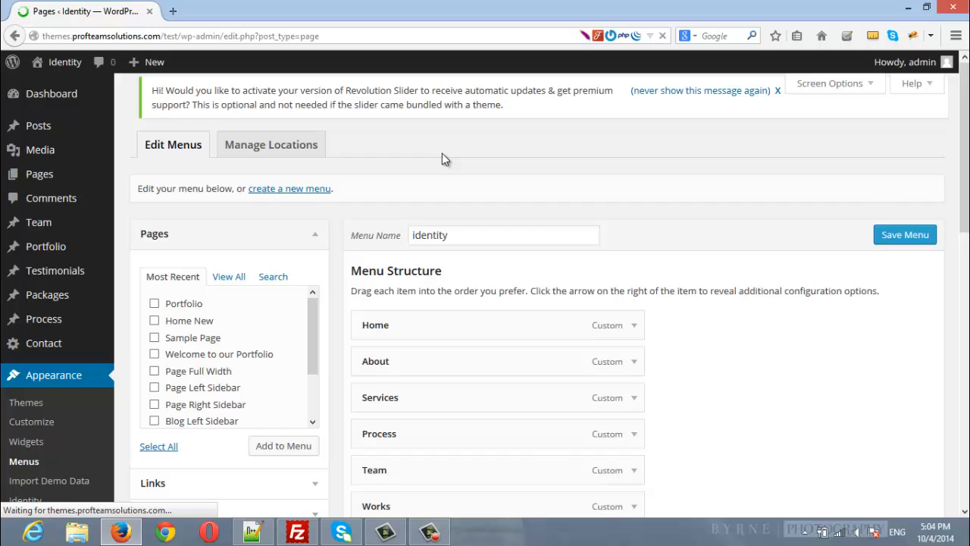
# - Edit the Home page and scroll to its Visual Composer Identity Page Section 'about'
pyautogui.click(39, 173)
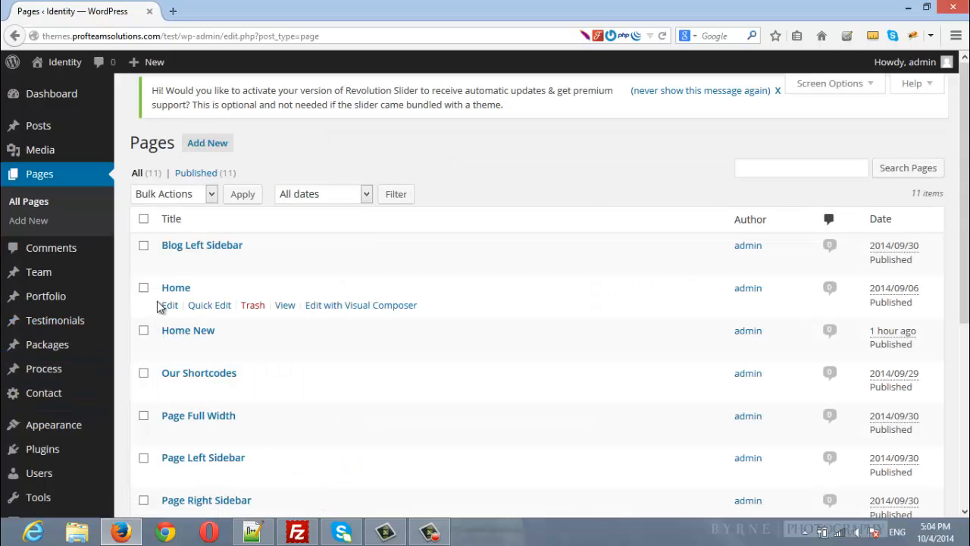
pyautogui.click(176, 288)
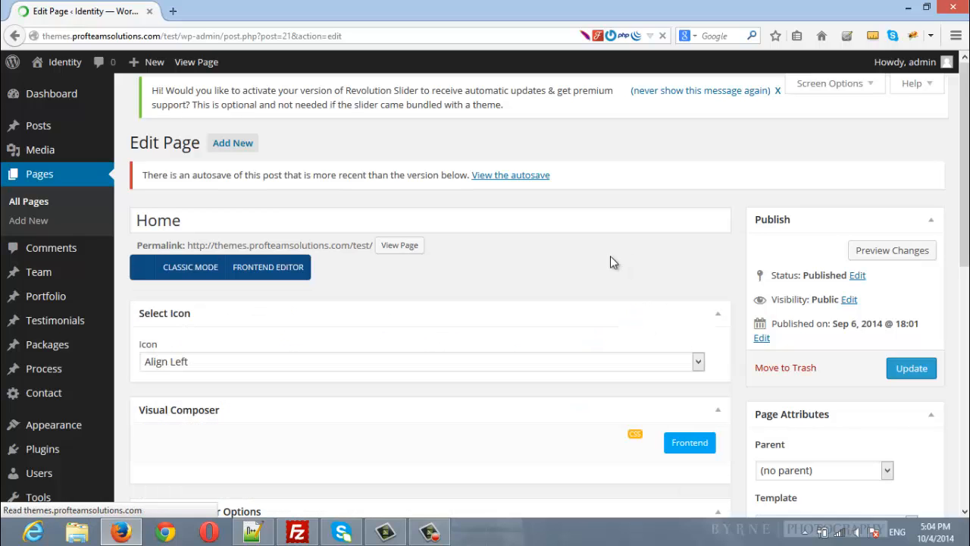
pyautogui.scroll(-3)
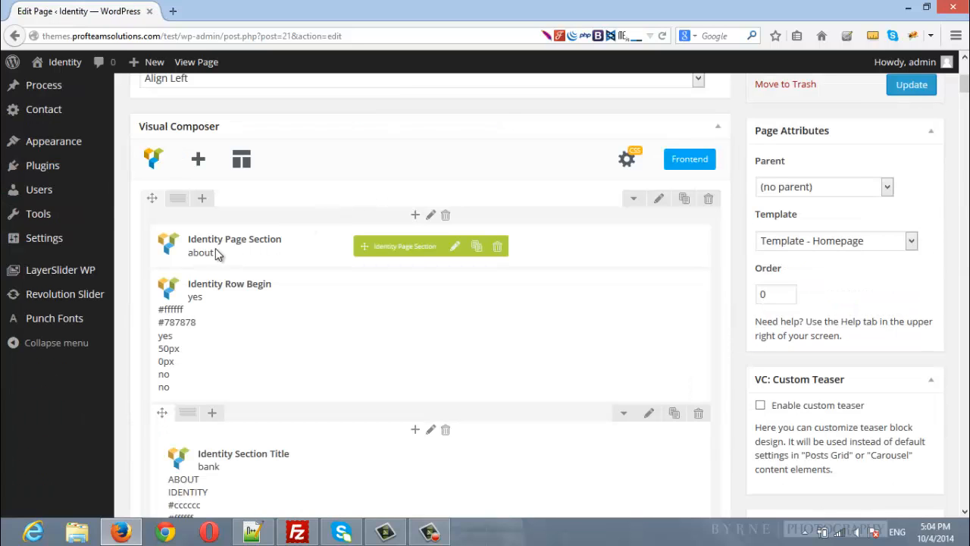
pyautogui.moveTo(209, 253)
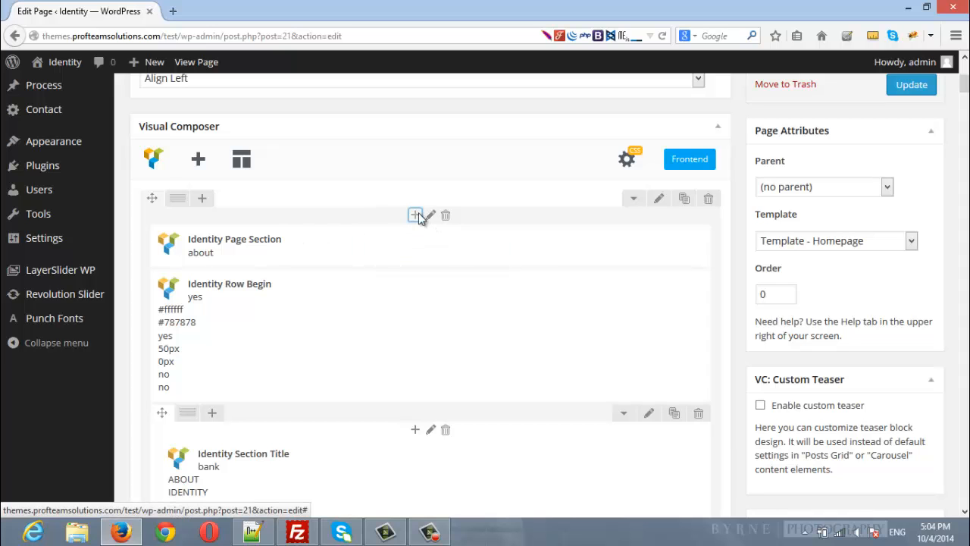
# - Insert a new Identity Page Section element with the unique ID 'about'
pyautogui.click(415, 215)
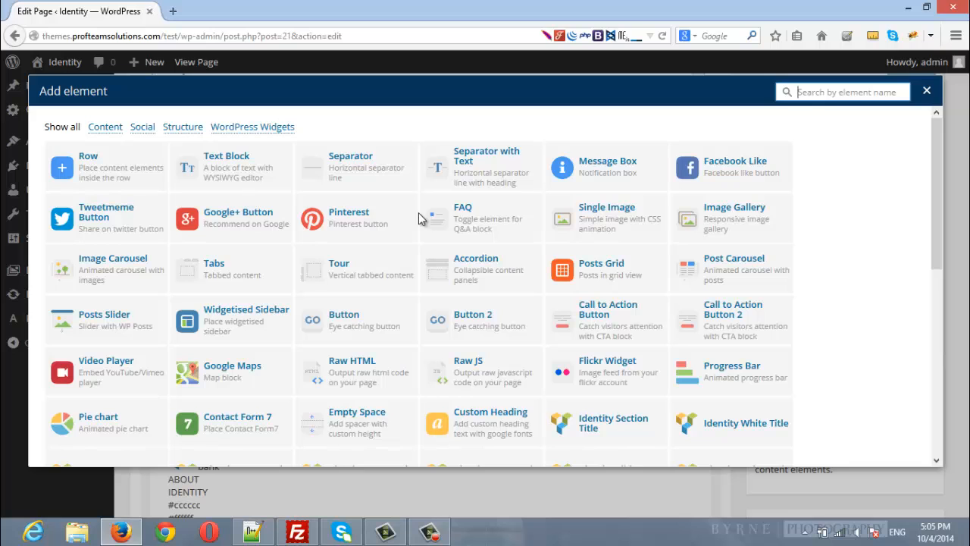
pyautogui.write('identity page')
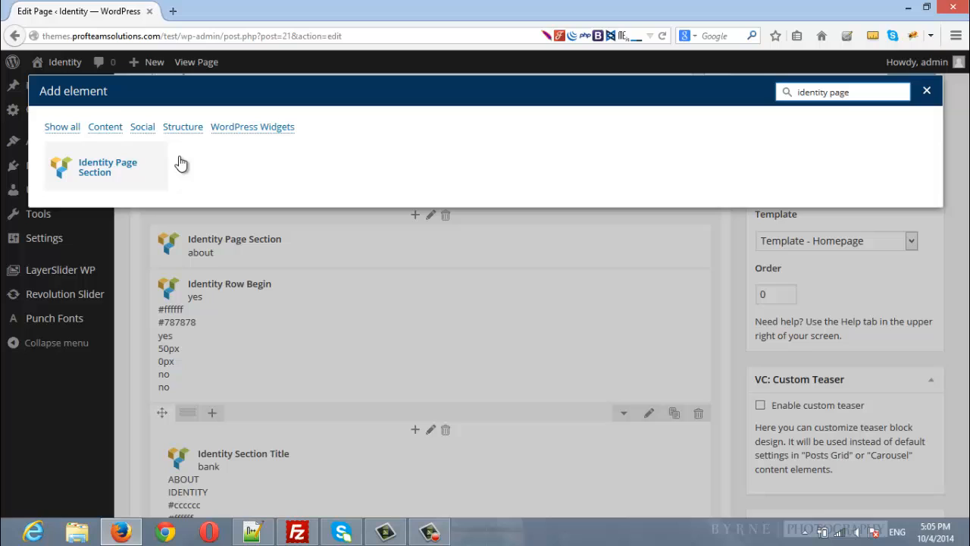
pyautogui.moveTo(121, 166)
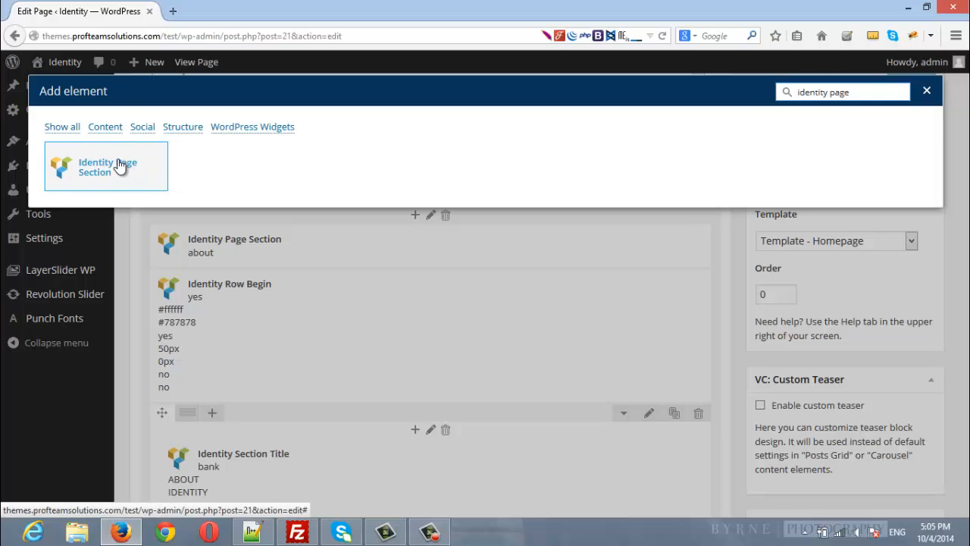
pyautogui.click(106, 166)
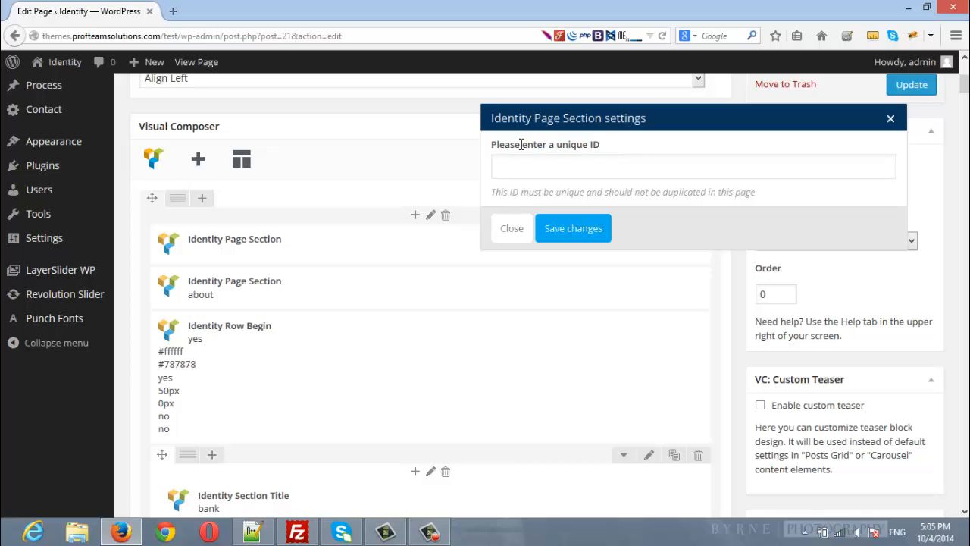
pyautogui.moveTo(544, 160)
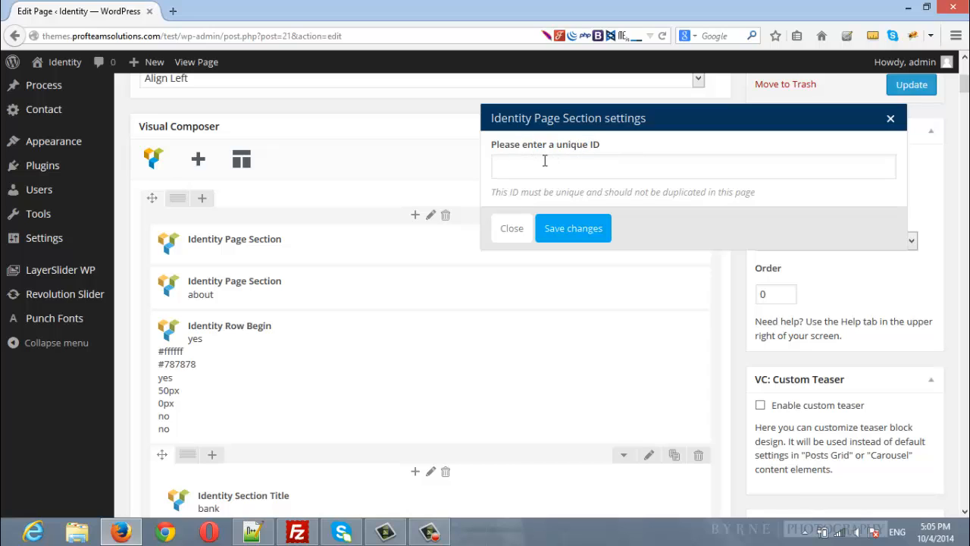
pyautogui.write('about')
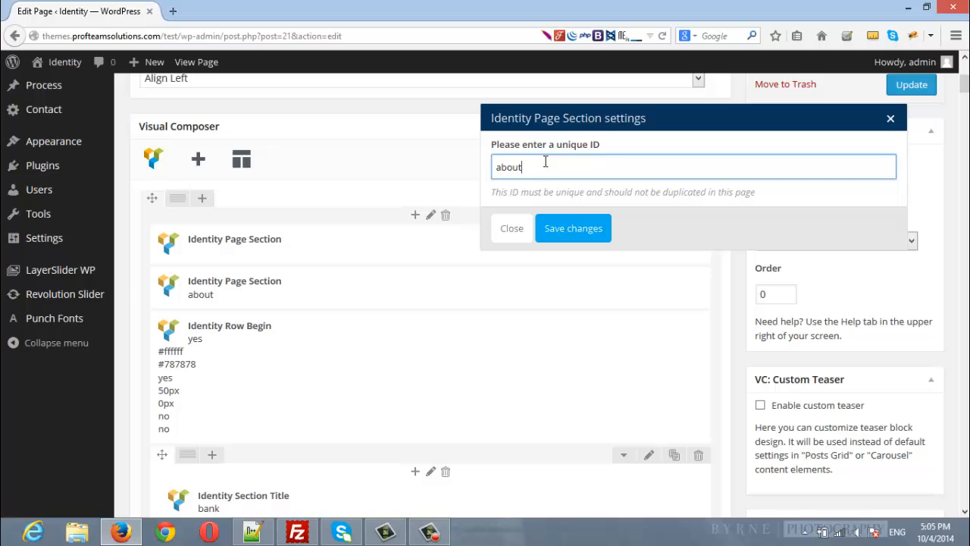
pyautogui.click(573, 227)
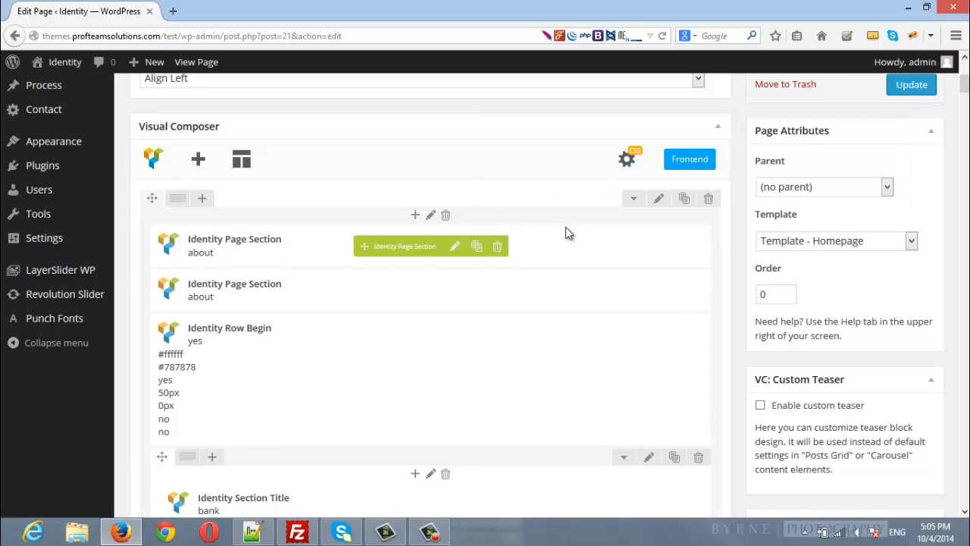
pyautogui.moveTo(242, 300)
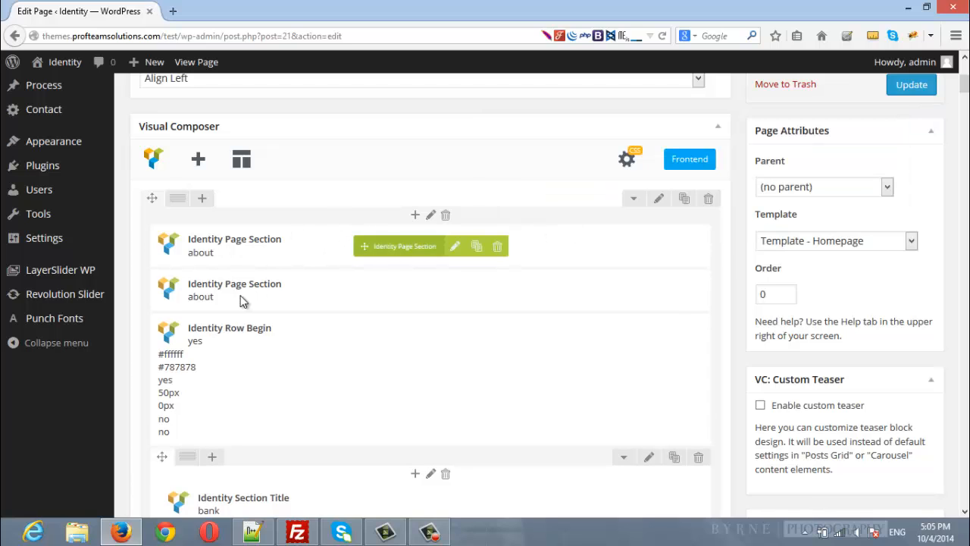
# - Delete the duplicate 'about' page section, confirming its removal
pyautogui.click(497, 245)
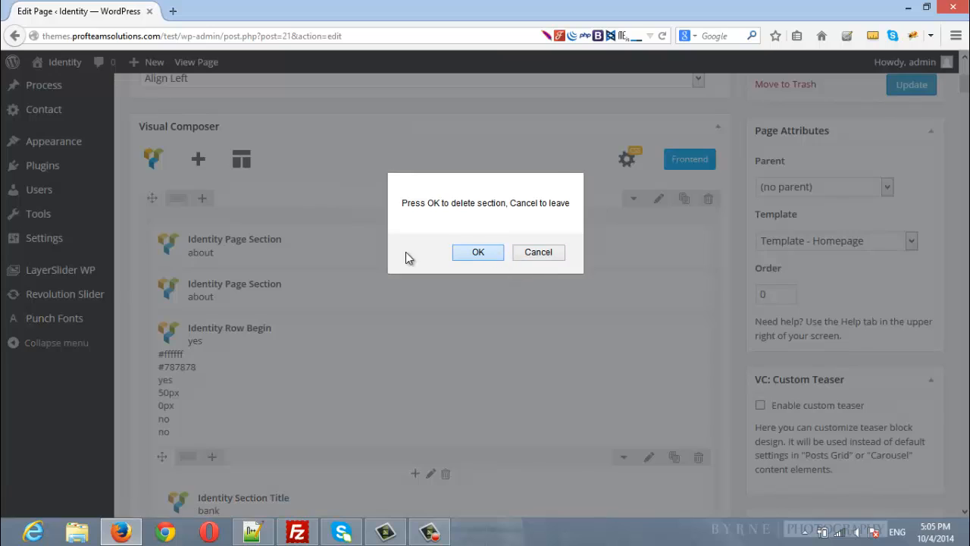
pyautogui.click(477, 251)
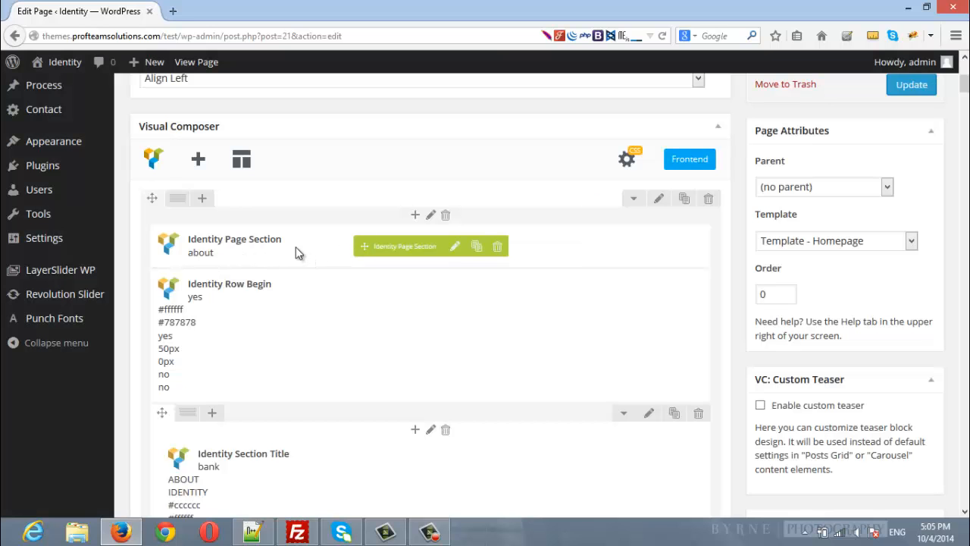
pyautogui.scroll(-3)
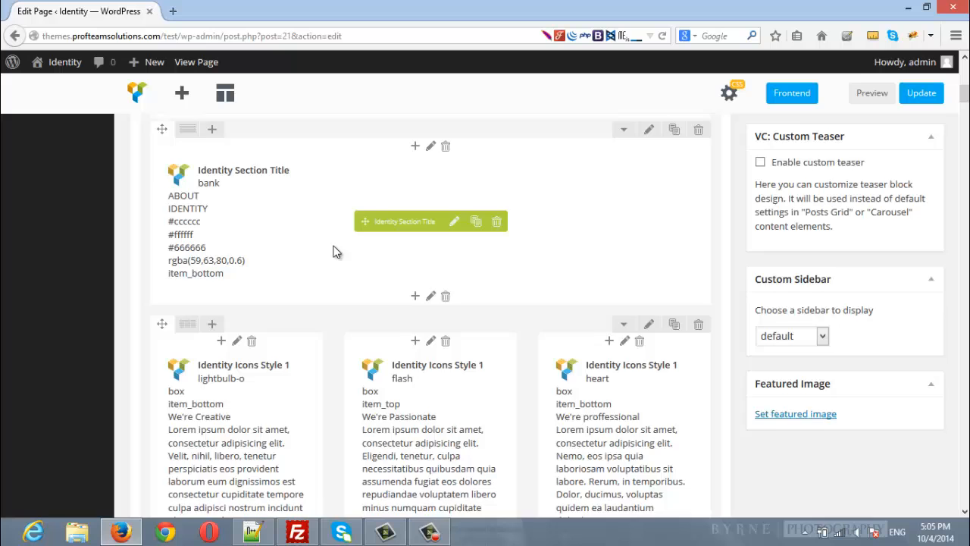
pyautogui.scroll(-3)
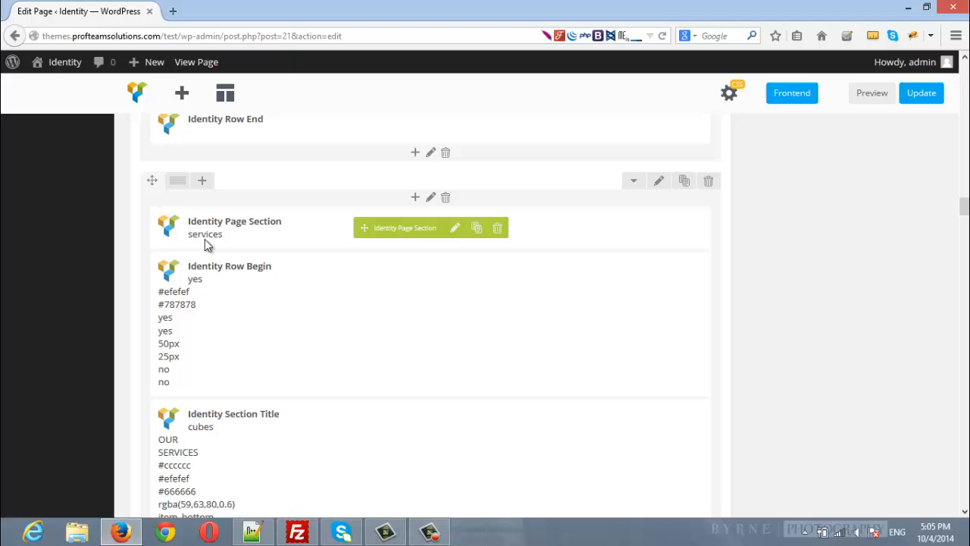
pyautogui.scroll(-3)
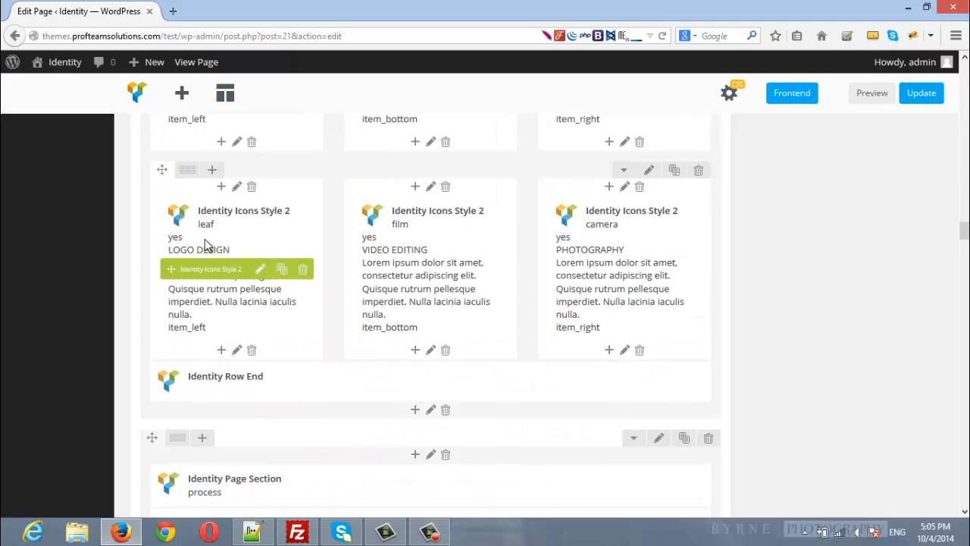
pyautogui.scroll(-3)
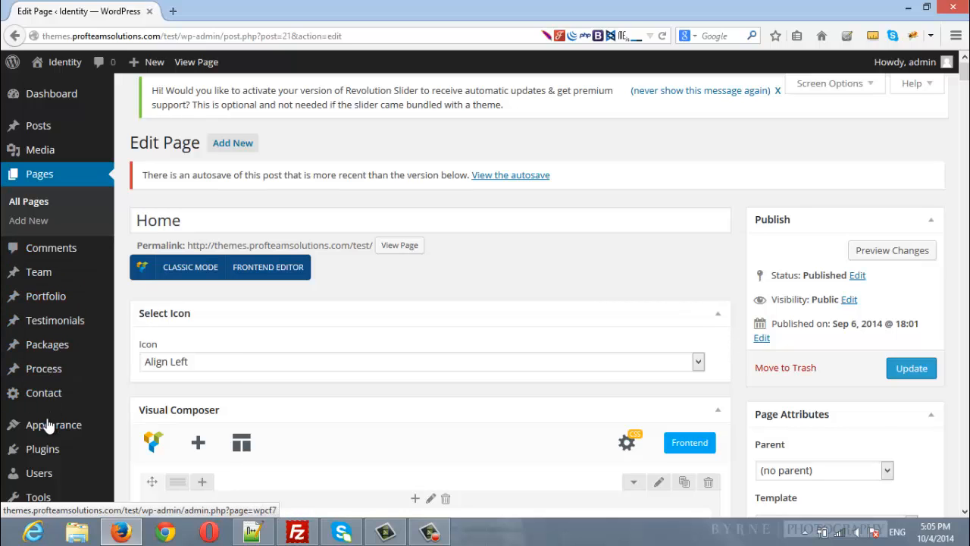
# - Reopen the menu editor in a new tab and expand the Services item and Links fields
pyautogui.rightClick(53, 424)
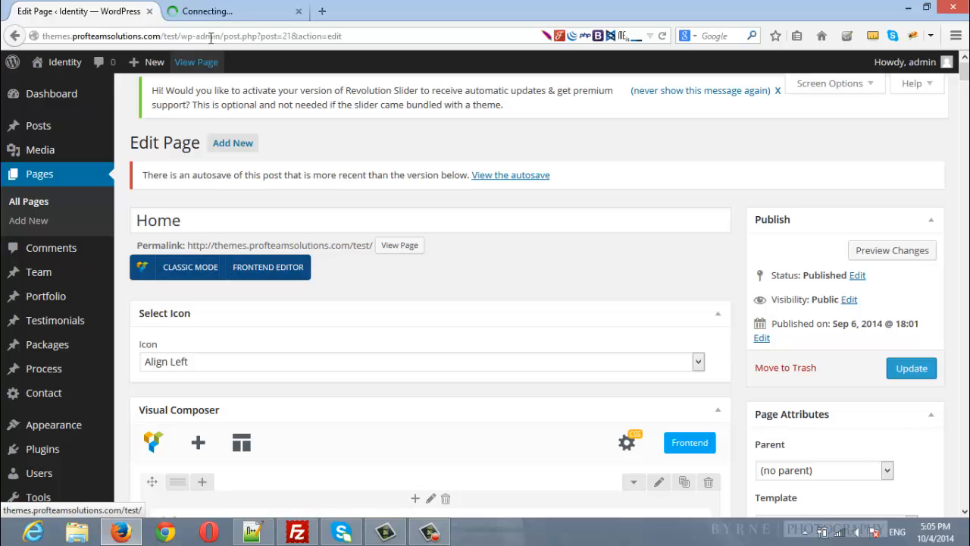
pyautogui.click(227, 11)
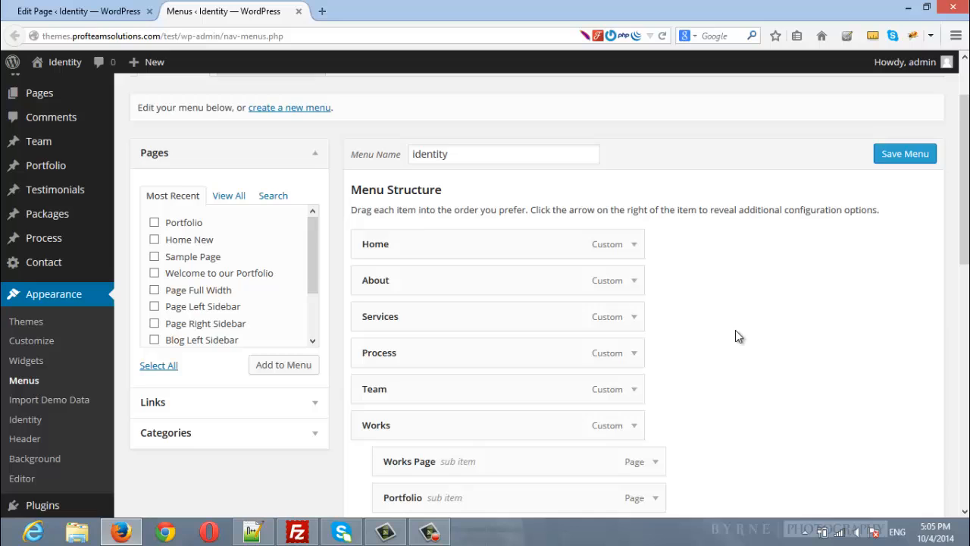
pyautogui.scroll(-3)
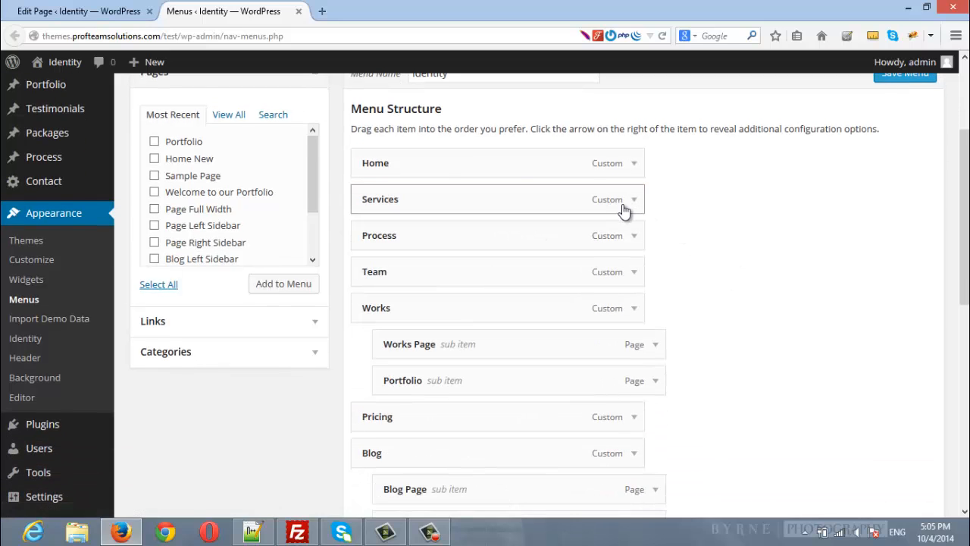
pyautogui.click(634, 200)
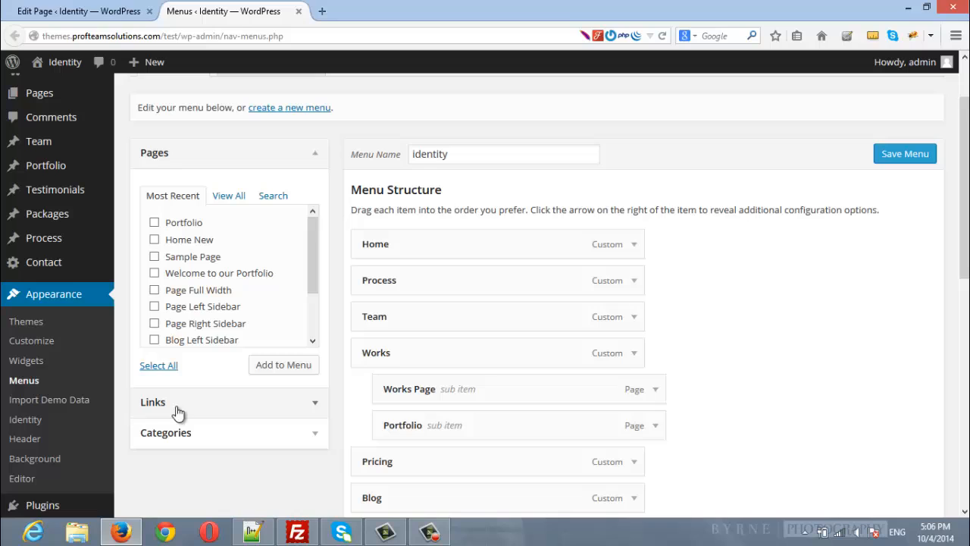
pyautogui.click(151, 402)
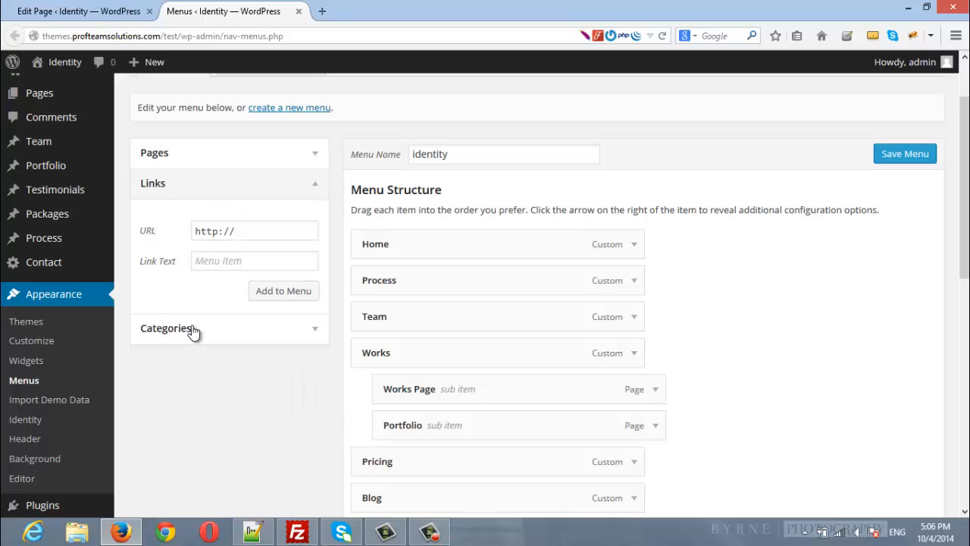
# - Add an About custom link with URL #about and place it right after Home
pyautogui.click(255, 231)
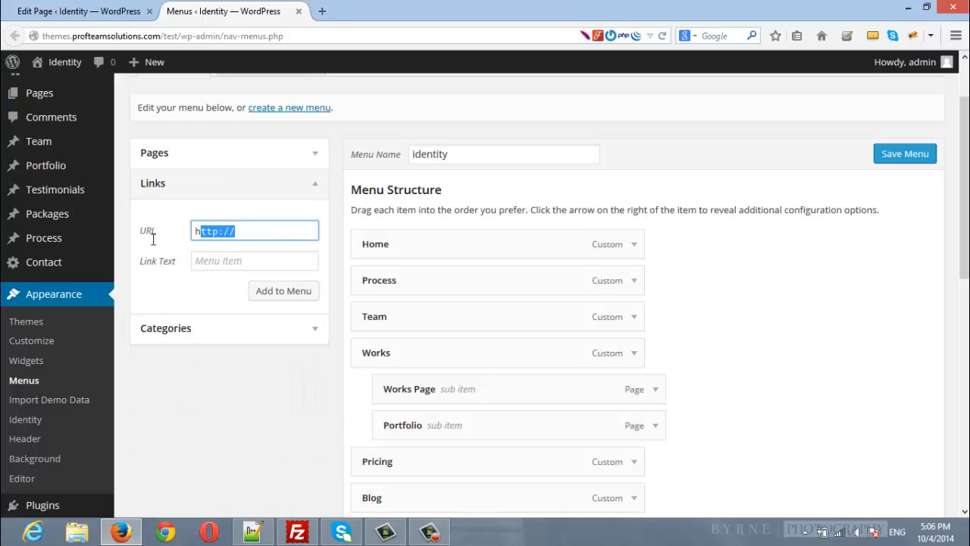
pyautogui.write('#')
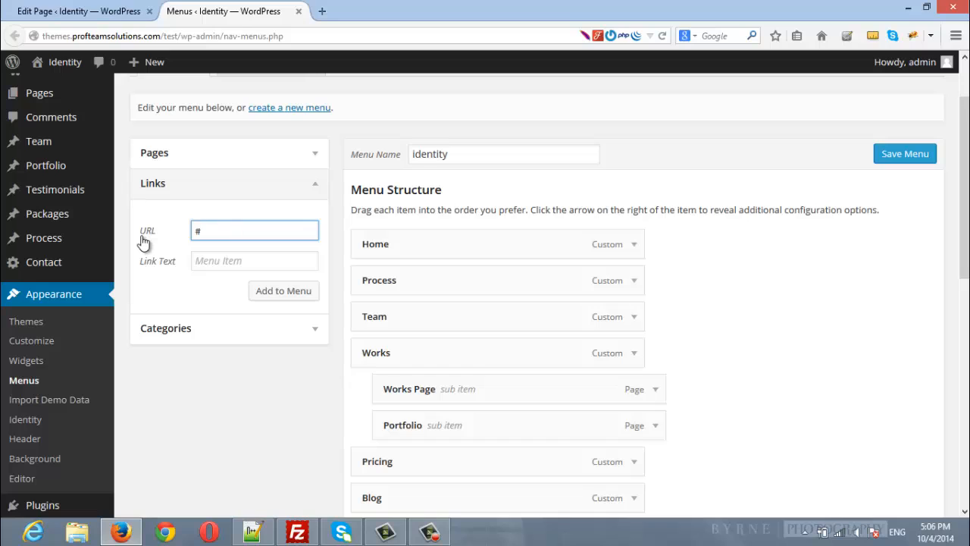
pyautogui.write('about')
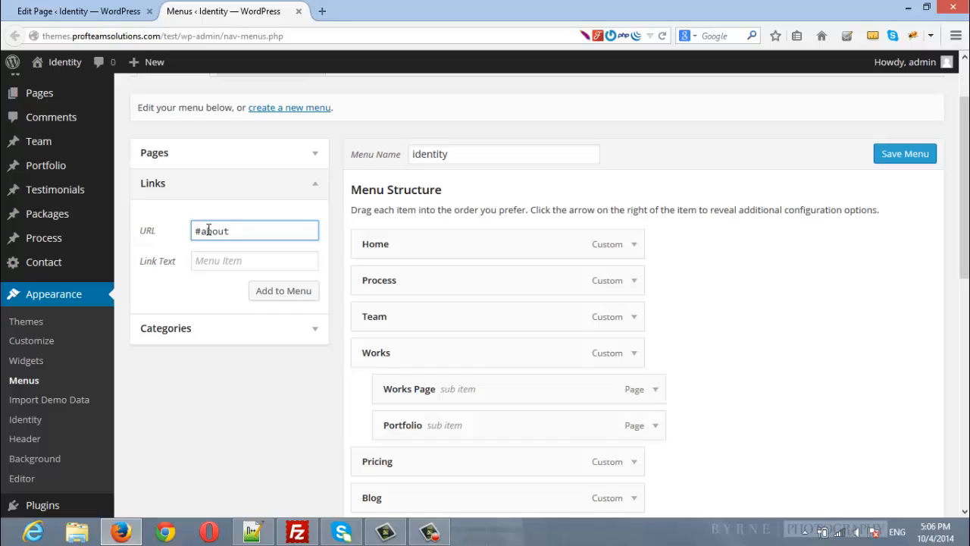
pyautogui.doubleClick(197, 230)
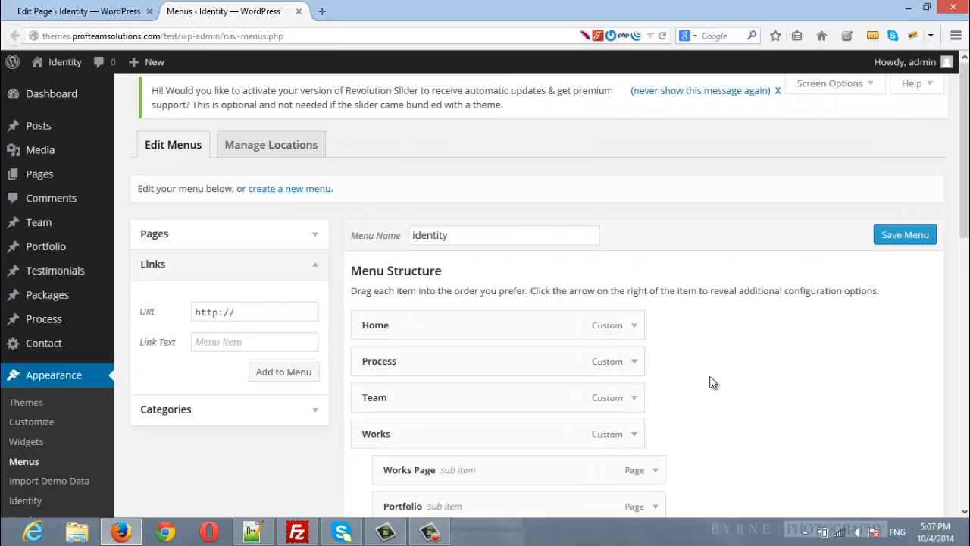
pyautogui.scroll(-3)
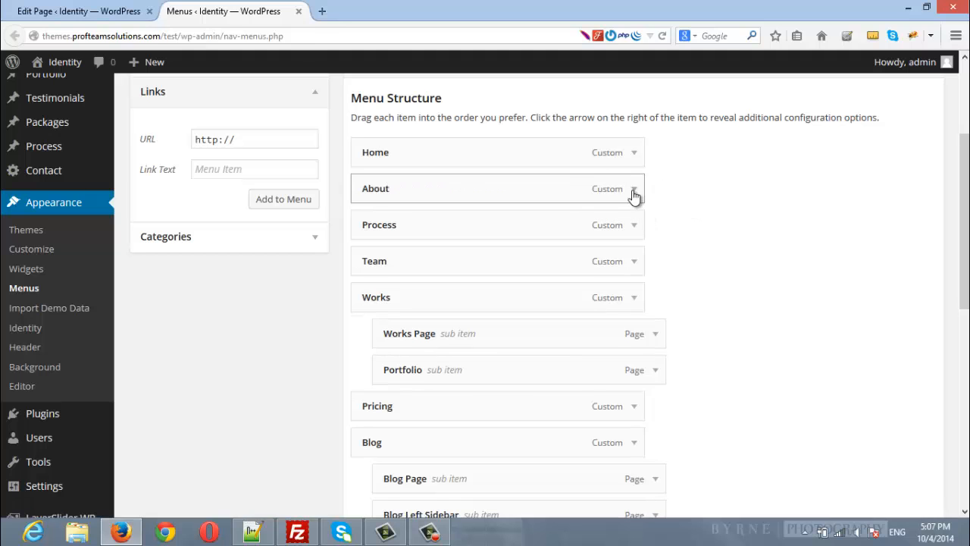
pyautogui.click(634, 188)
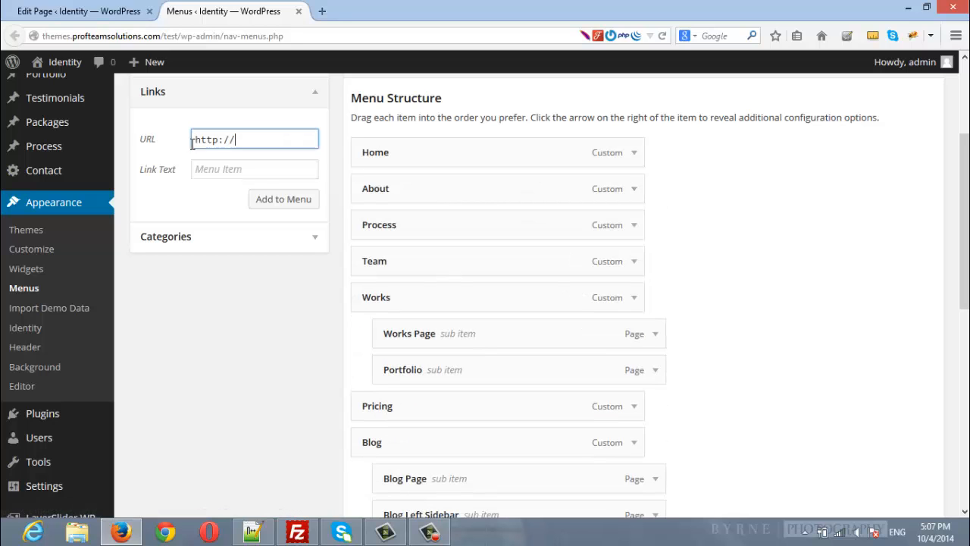
# - Add a Services custom link with URL #services positioned after About
pyautogui.write('#services')
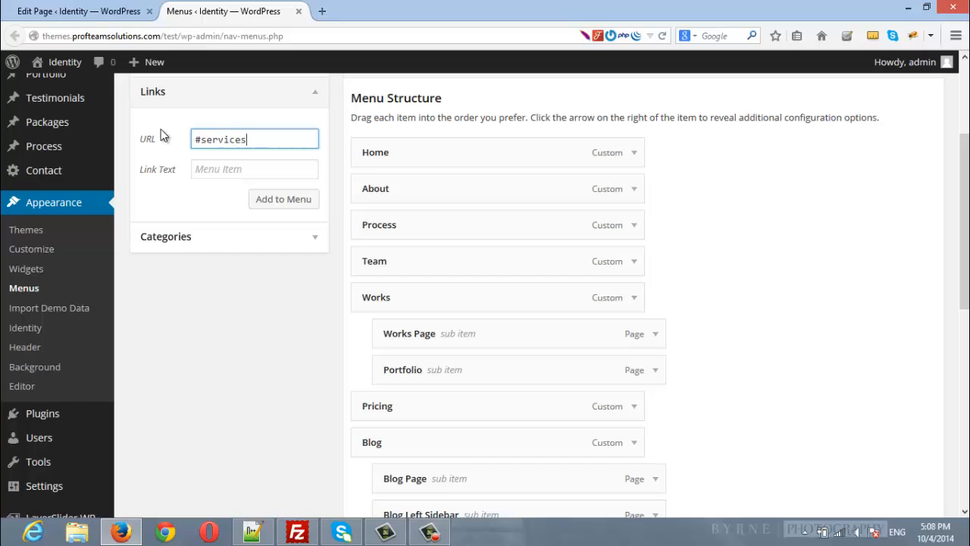
pyautogui.write('Services')
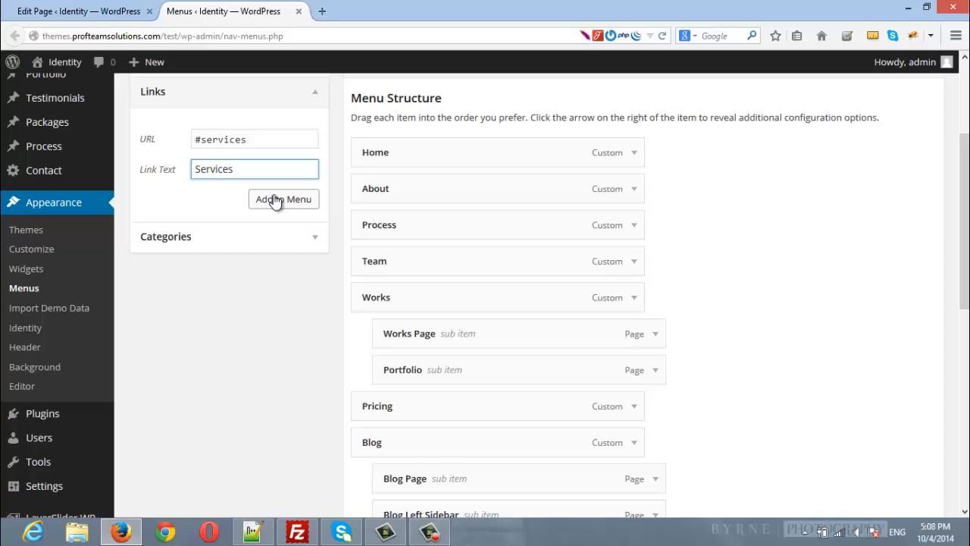
pyautogui.click(283, 199)
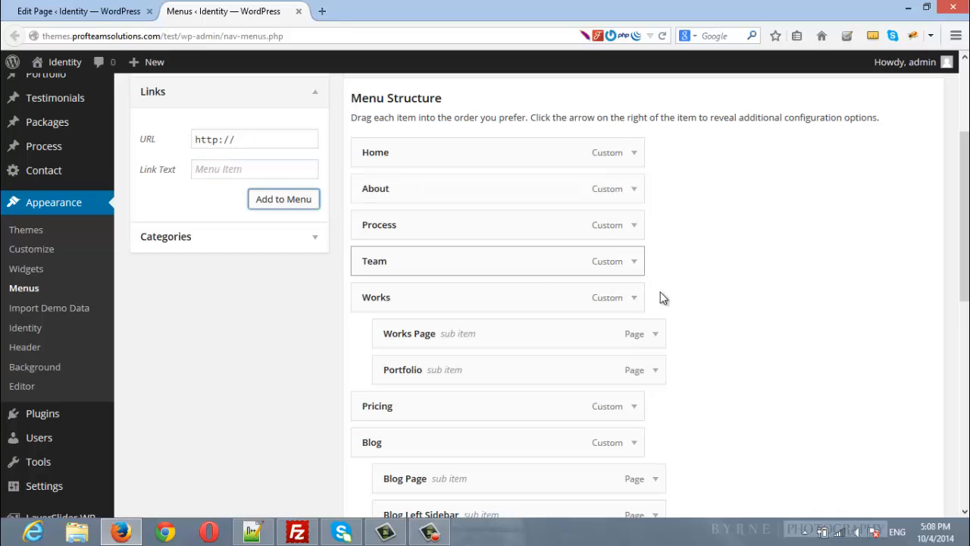
pyautogui.scroll(-3)
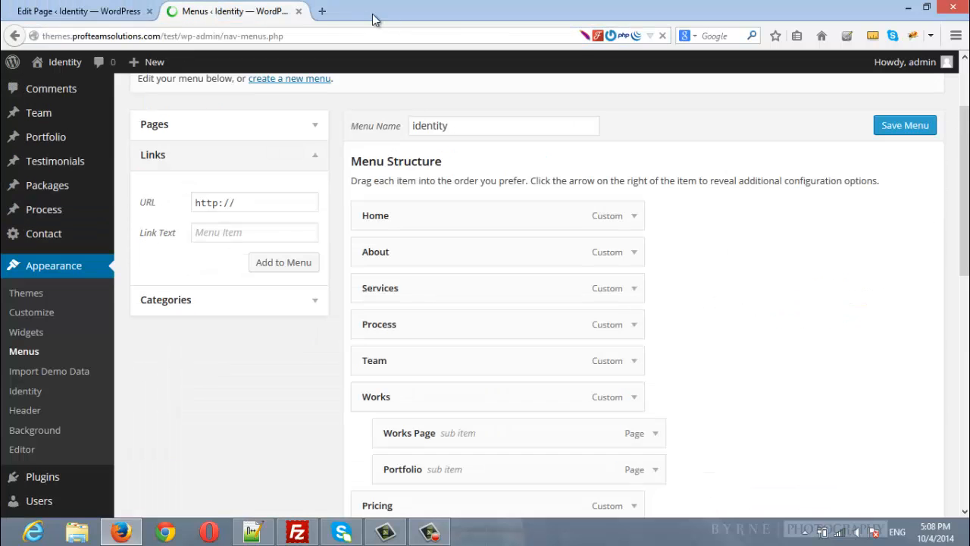
# - Load the live site at themes.profteamsolutions.com/test/ in a new tab
pyautogui.click(322, 11)
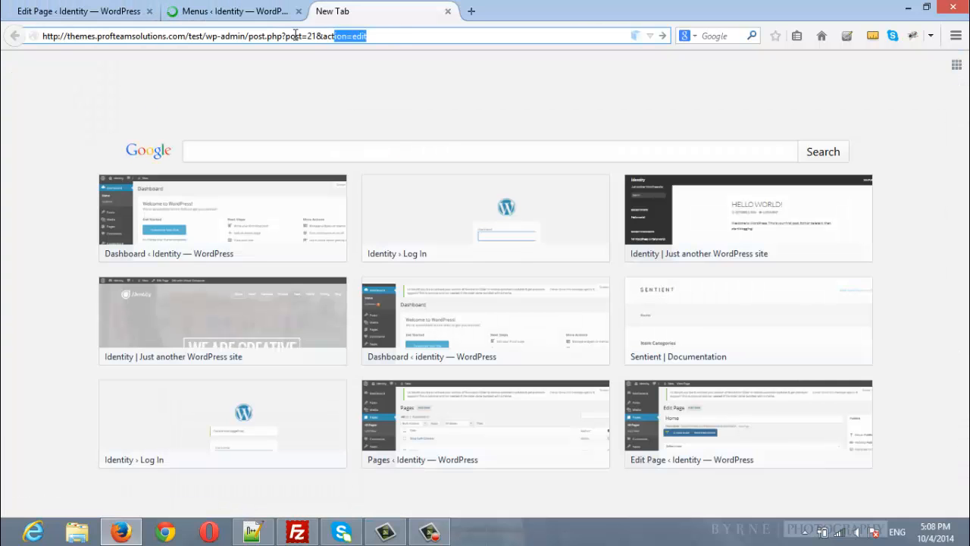
pyautogui.write('themes.profteamsolutions.com/test/')
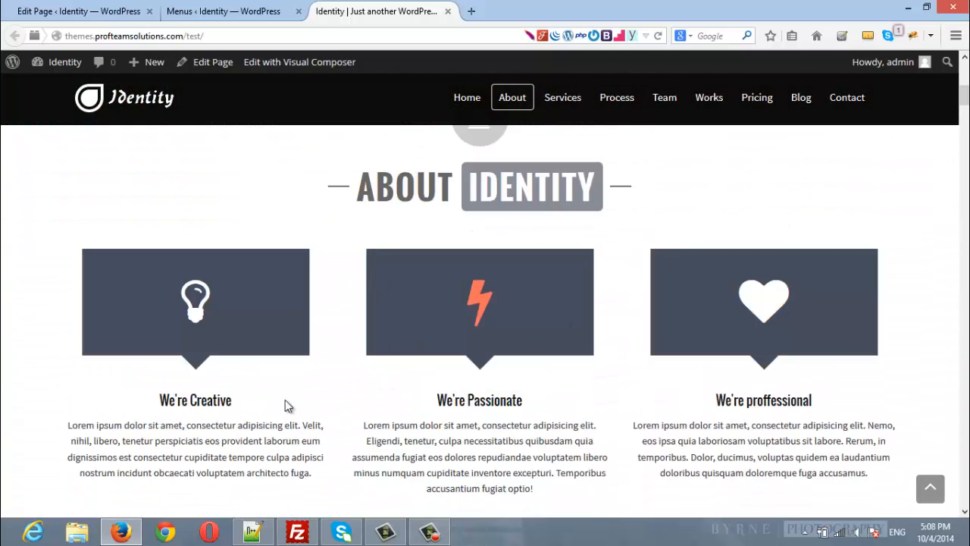
pyautogui.moveTo(585, 355)
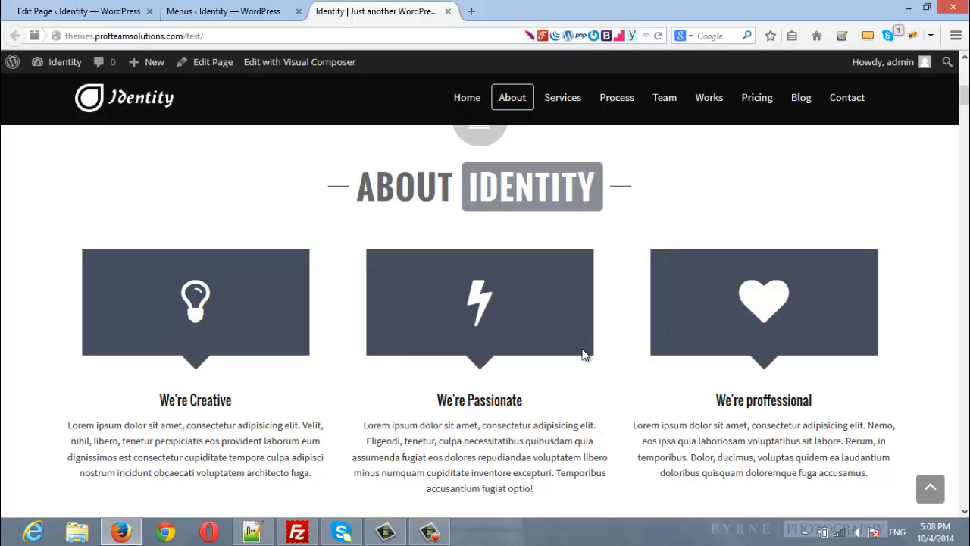
pyautogui.moveTo(801, 394)
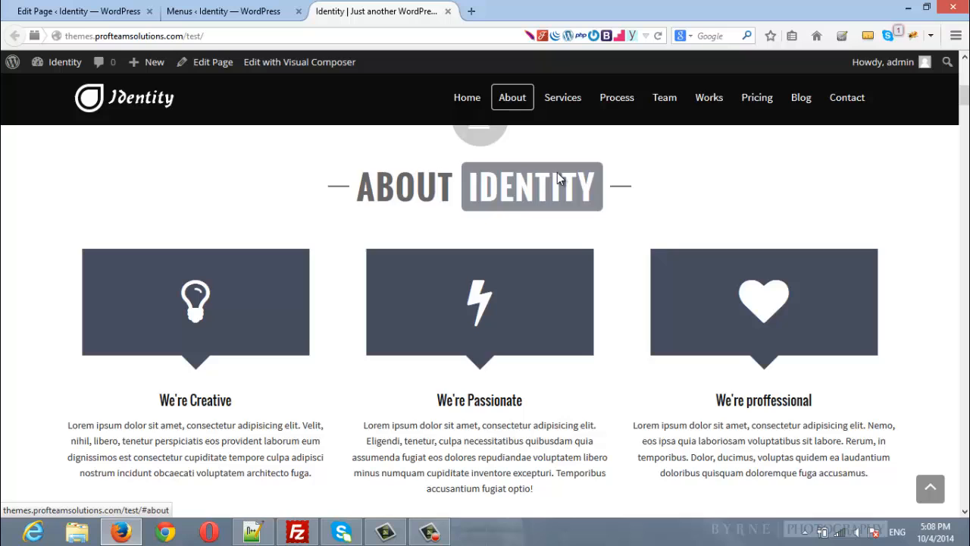
pyautogui.scroll(3)
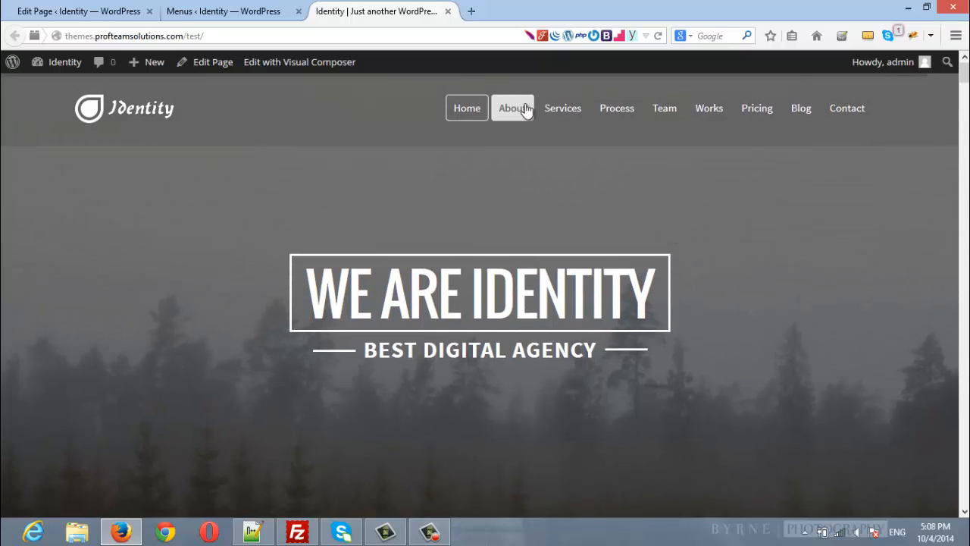
# - Test the About, Services, Process and Team menu links scrolling to their sections
pyautogui.click(513, 108)
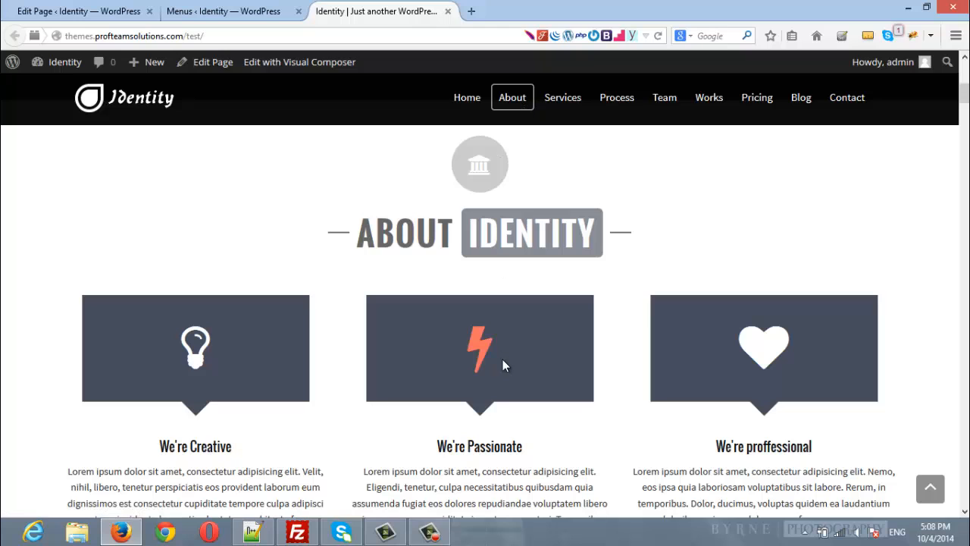
pyautogui.moveTo(562, 97)
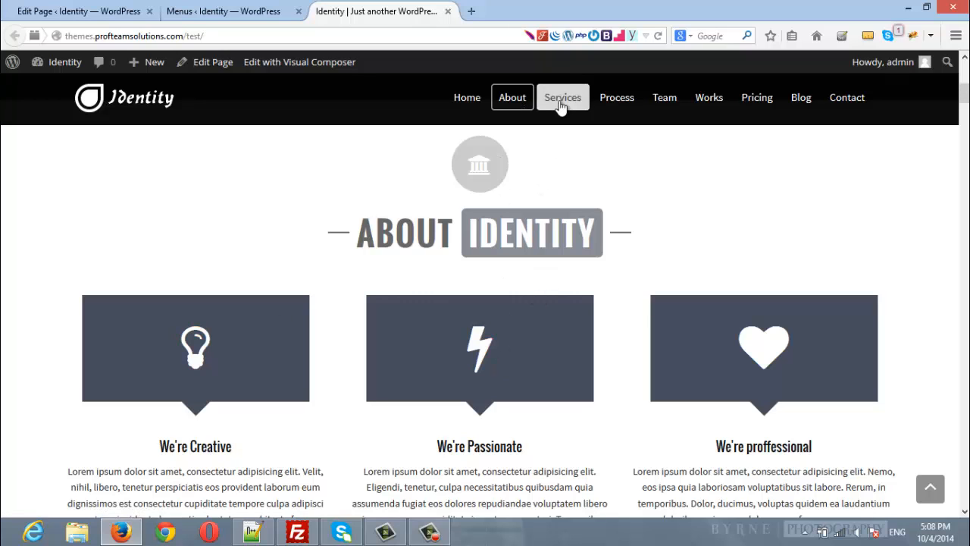
pyautogui.click(562, 97)
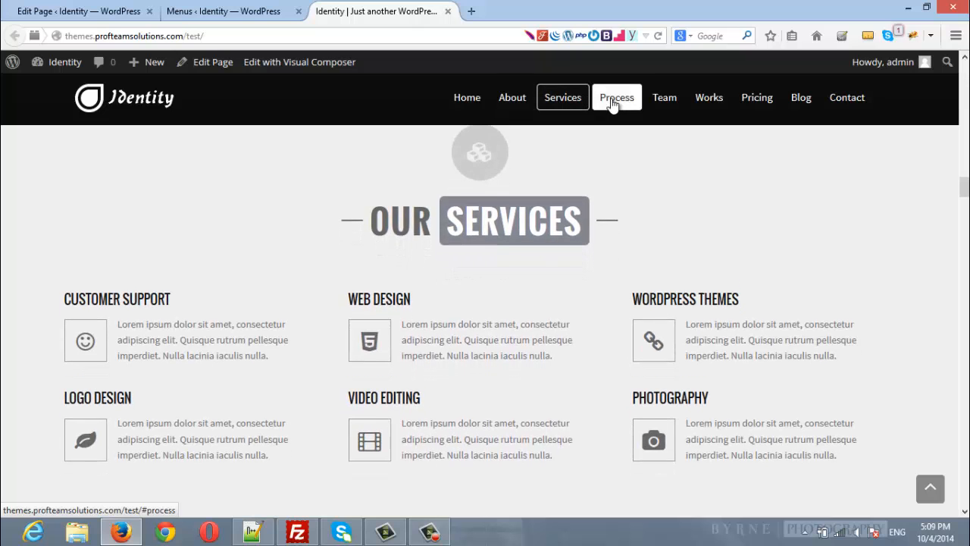
pyautogui.click(616, 97)
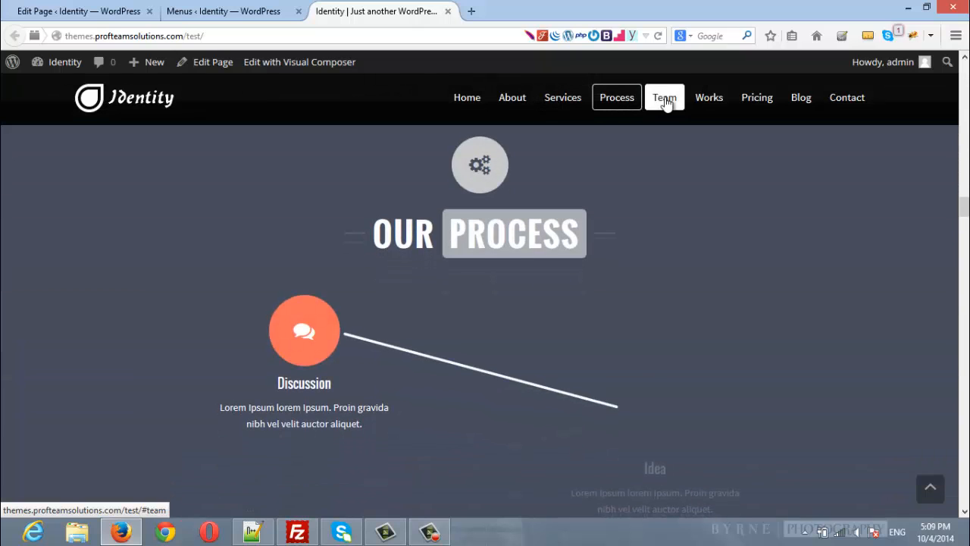
pyautogui.click(664, 97)
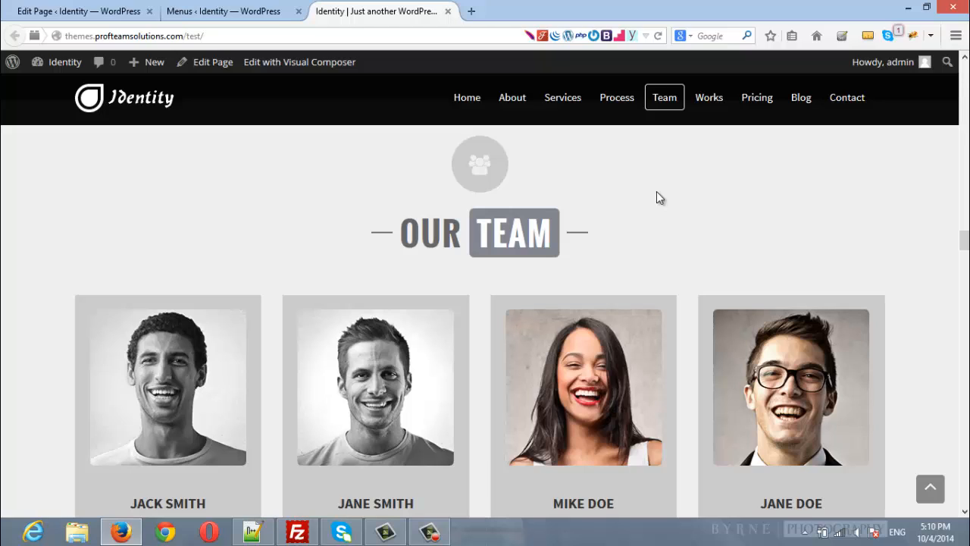
pyautogui.moveTo(643, 200)
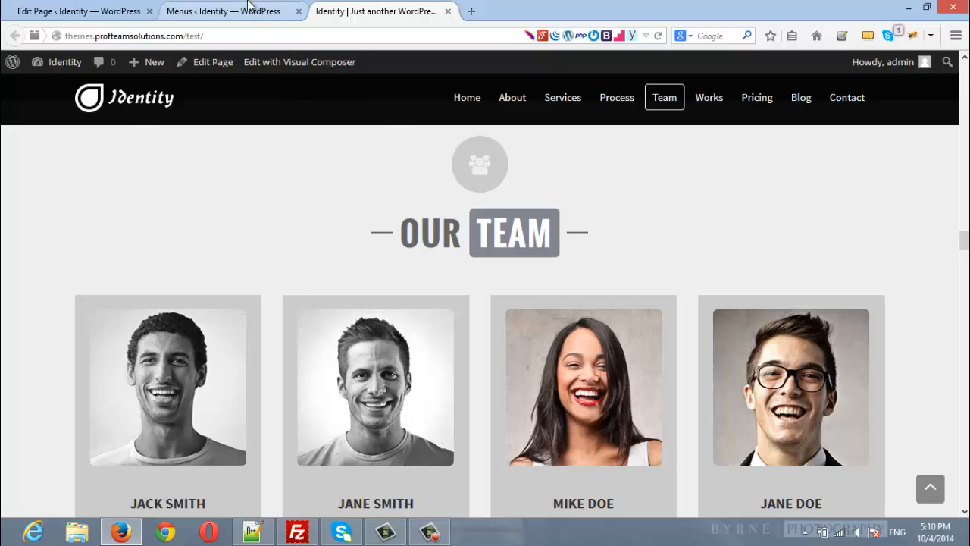
pyautogui.click(222, 11)
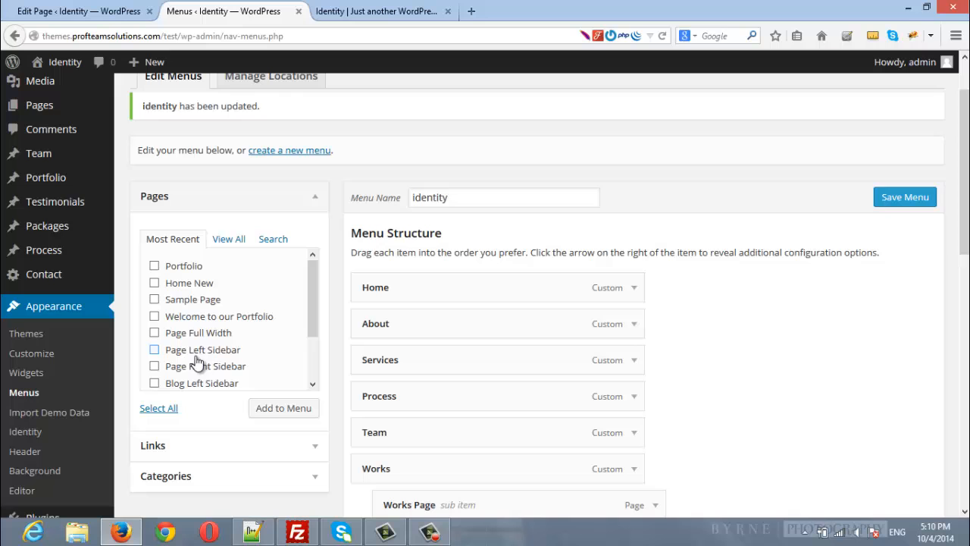
pyautogui.scroll(-3)
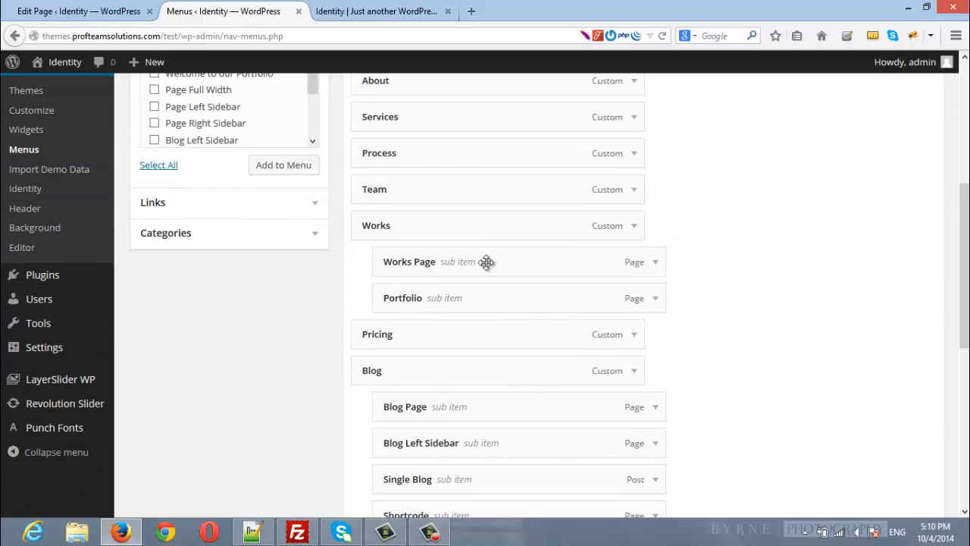
pyautogui.scroll(-3)
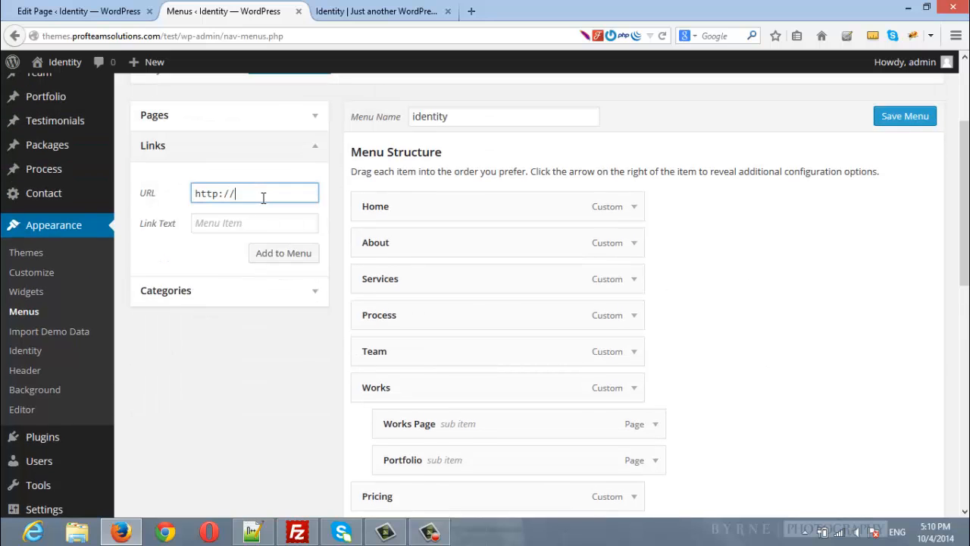
pyautogui.write('www.')
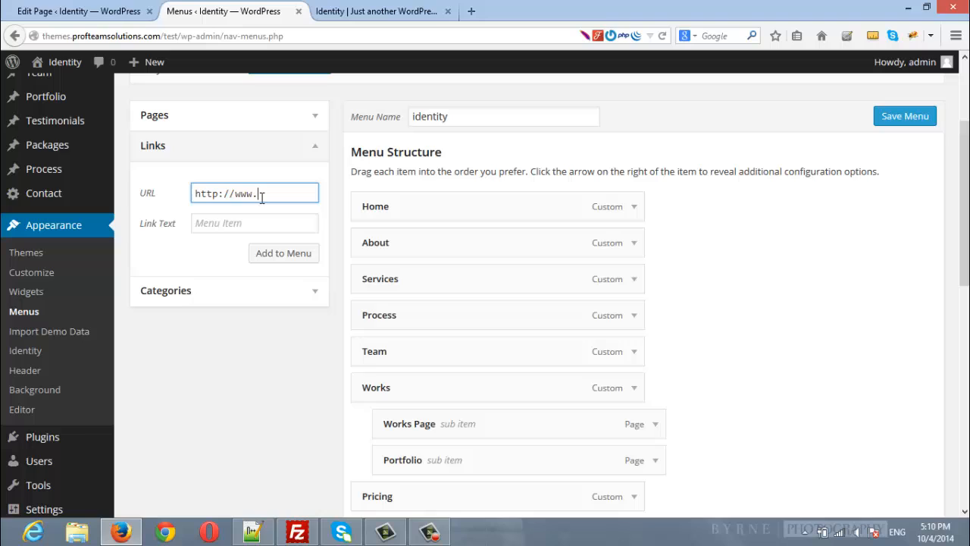
pyautogui.write('google.com')
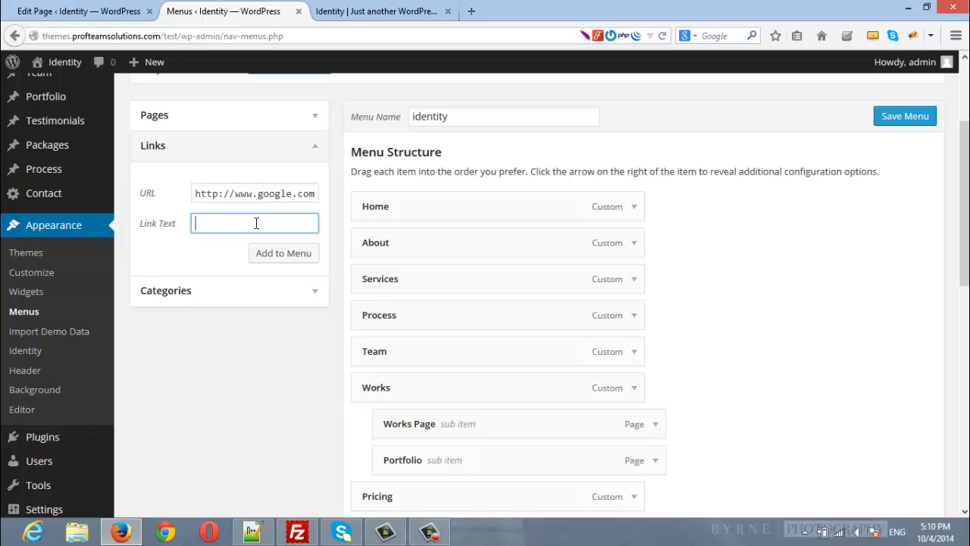
pyautogui.write('Googl')
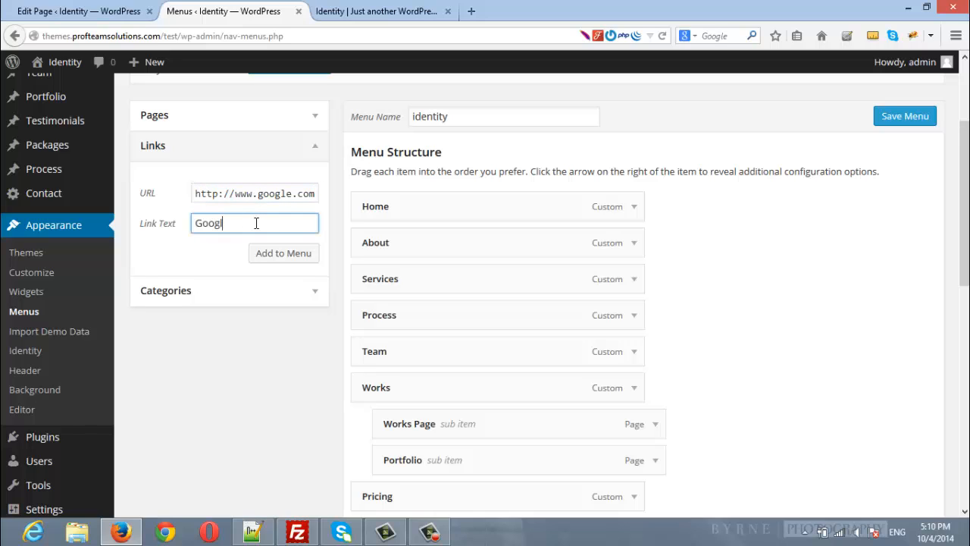
pyautogui.click(283, 253)
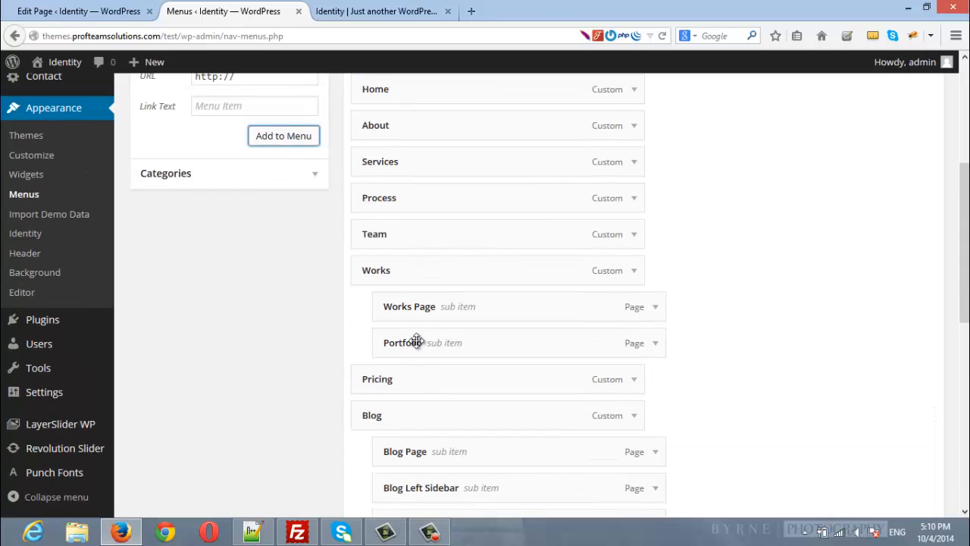
pyautogui.scroll(3)
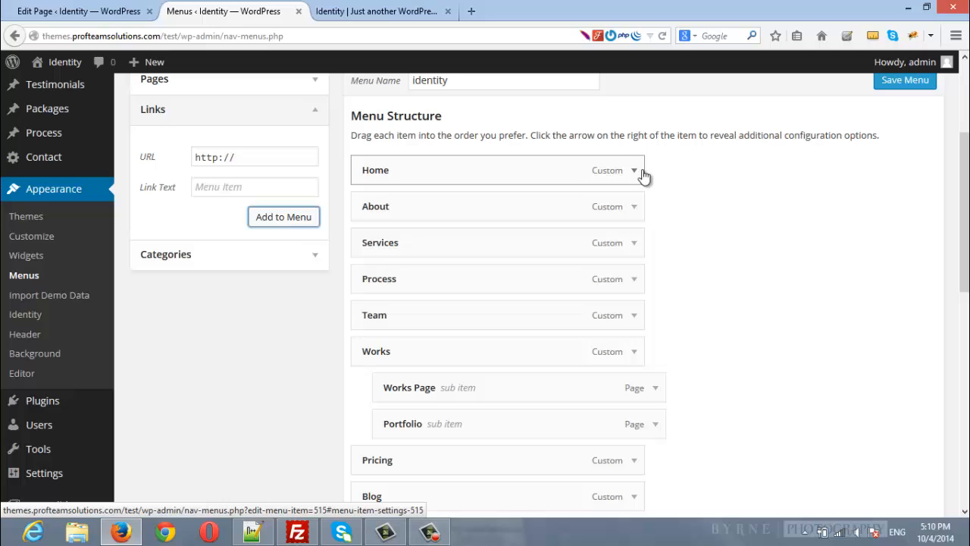
pyautogui.click(633, 170)
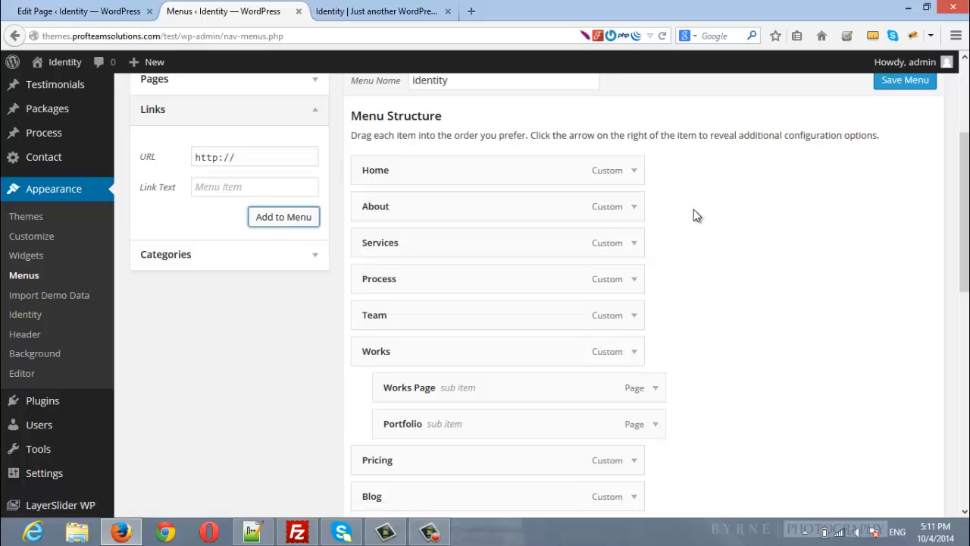
pyautogui.moveTo(669, 242)
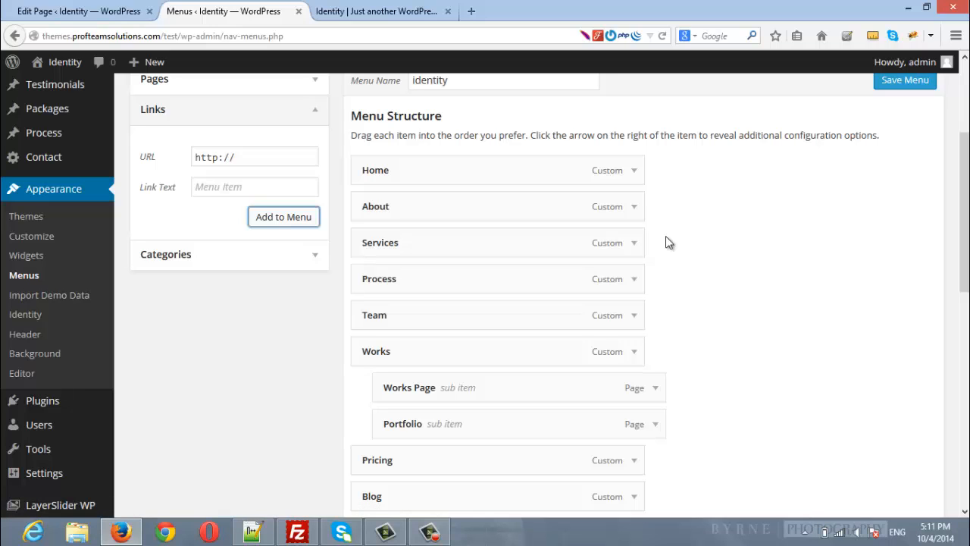